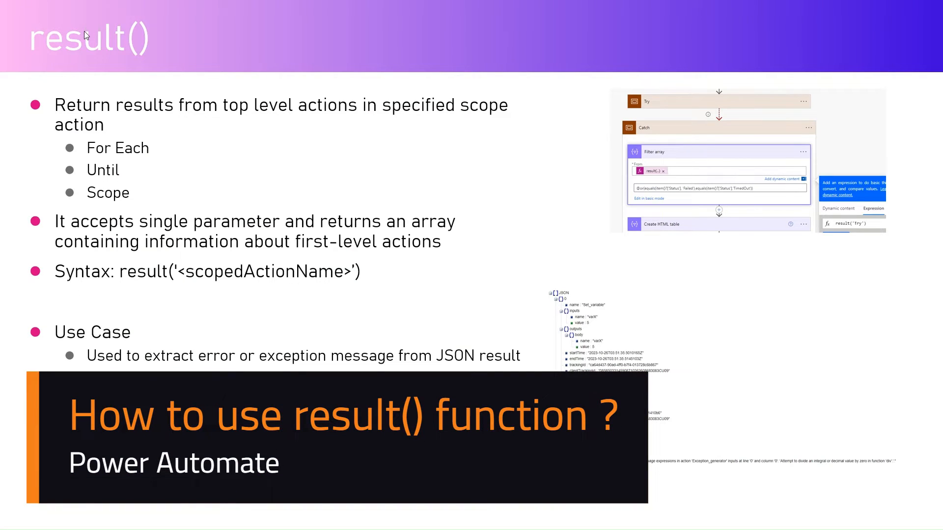
pyautogui.moveTo(353, 113)
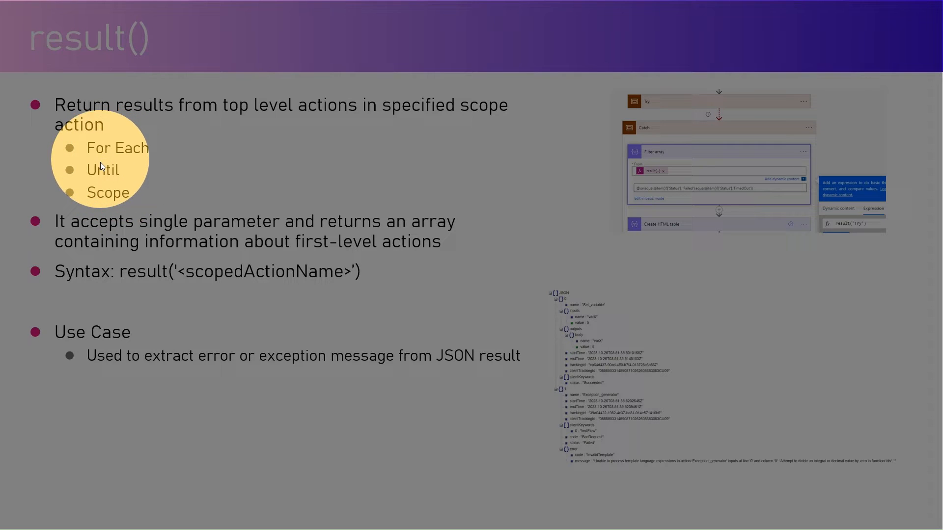
pyautogui.moveTo(112, 185)
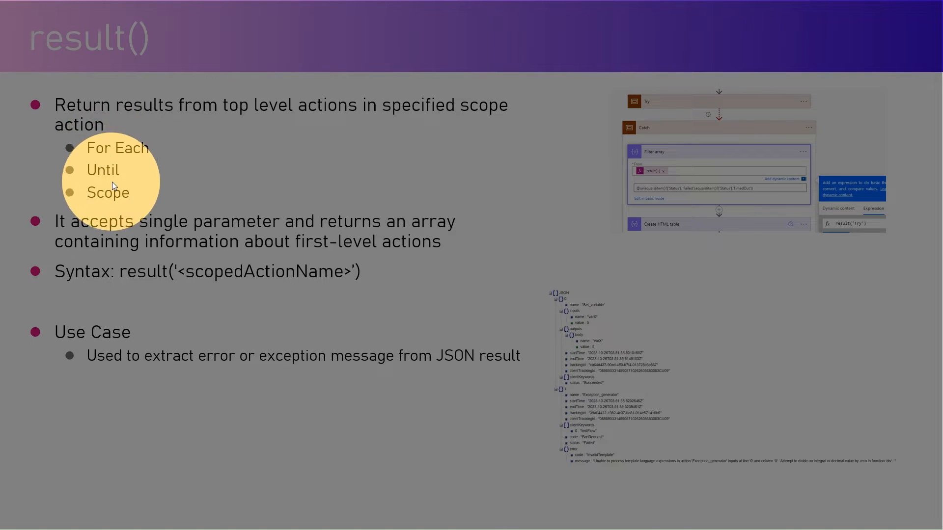
pyautogui.moveTo(352, 228)
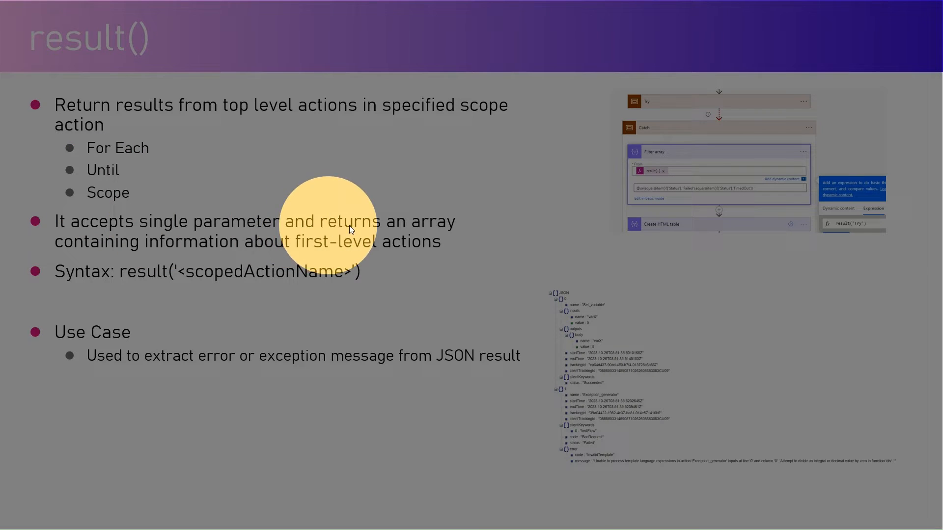
pyautogui.moveTo(143, 331)
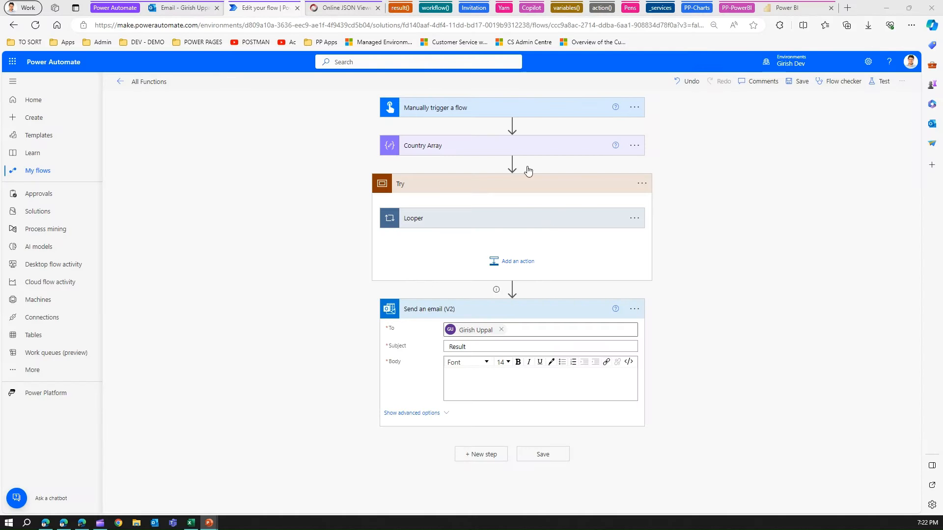
pyautogui.moveTo(289, 140)
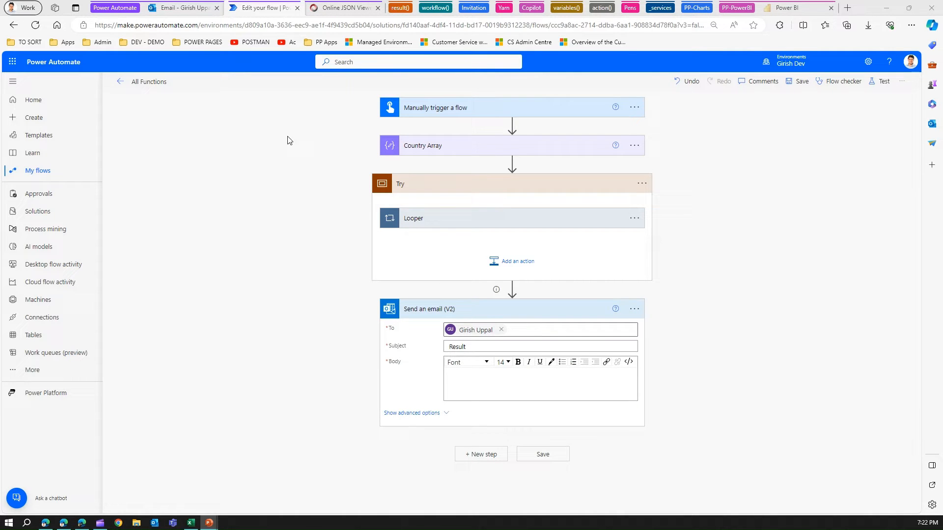
pyautogui.moveTo(443, 195)
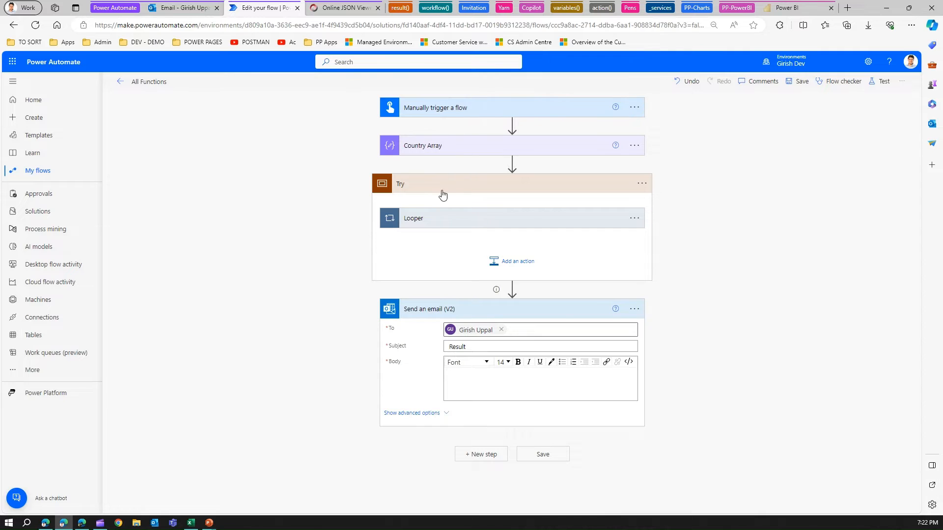
# Step: Collapse Try and inspect the manual trigger and Country Array inputs
pyautogui.click(400, 183)
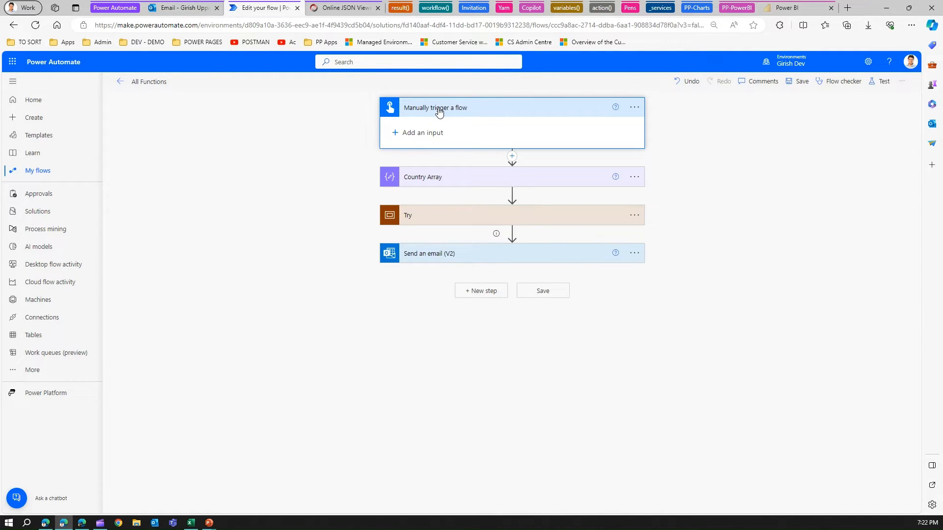
pyautogui.click(423, 177)
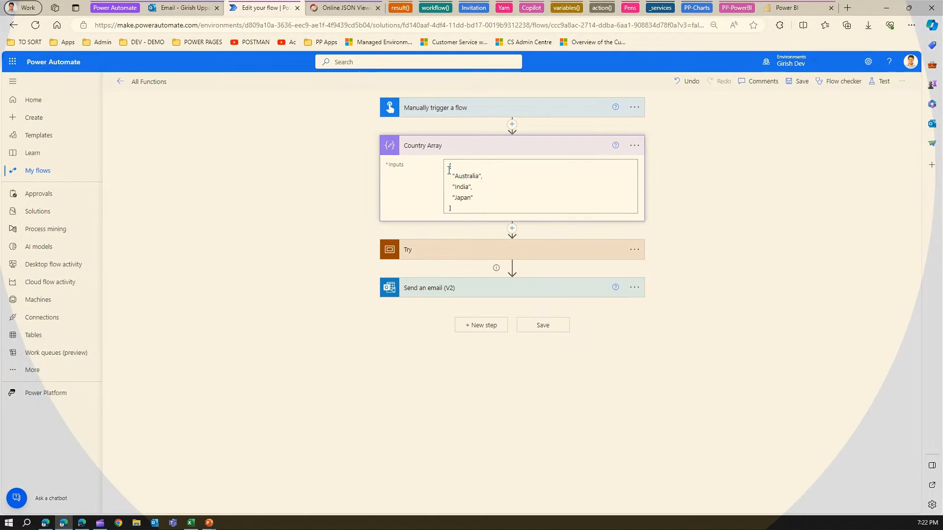
pyautogui.click(422, 146)
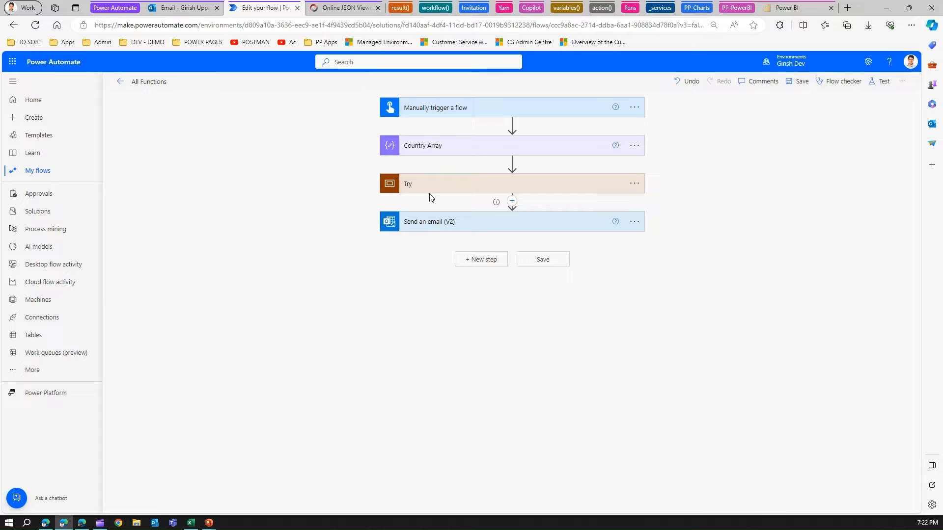
pyautogui.moveTo(452, 215)
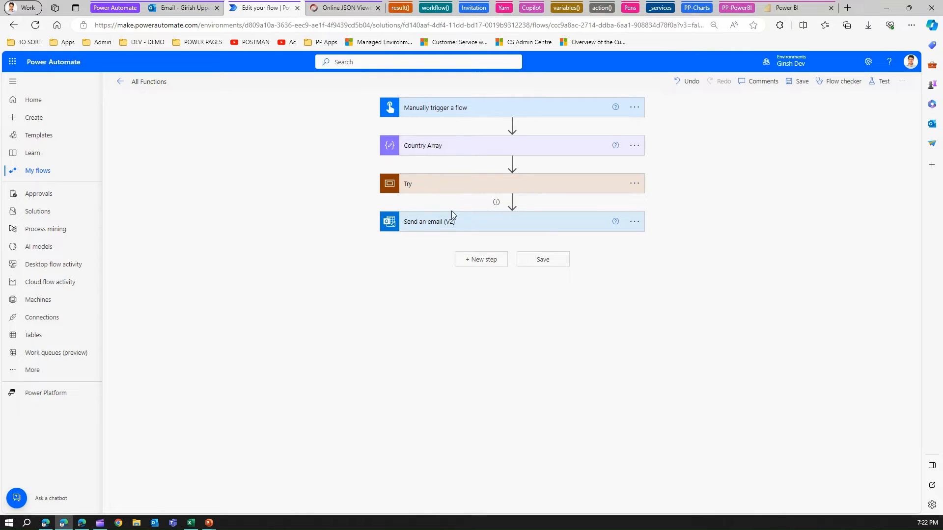
pyautogui.moveTo(447, 198)
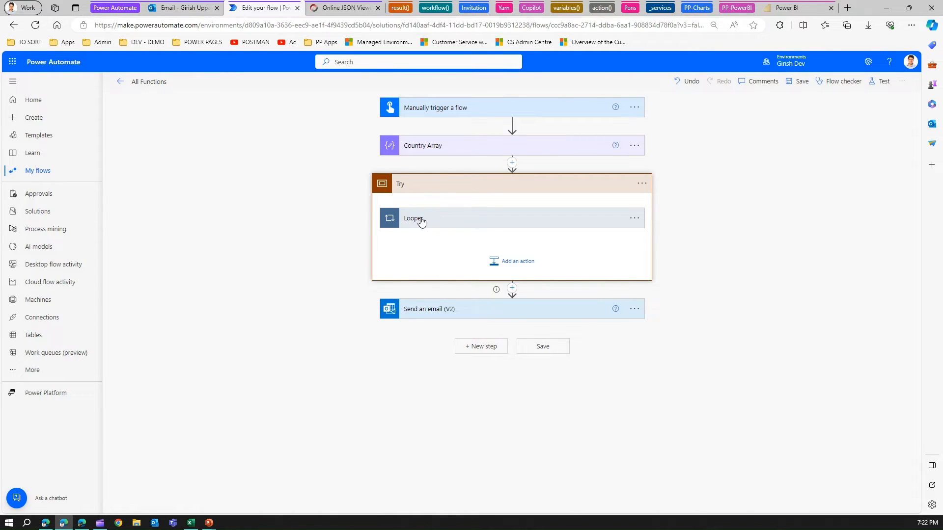
pyautogui.click(422, 145)
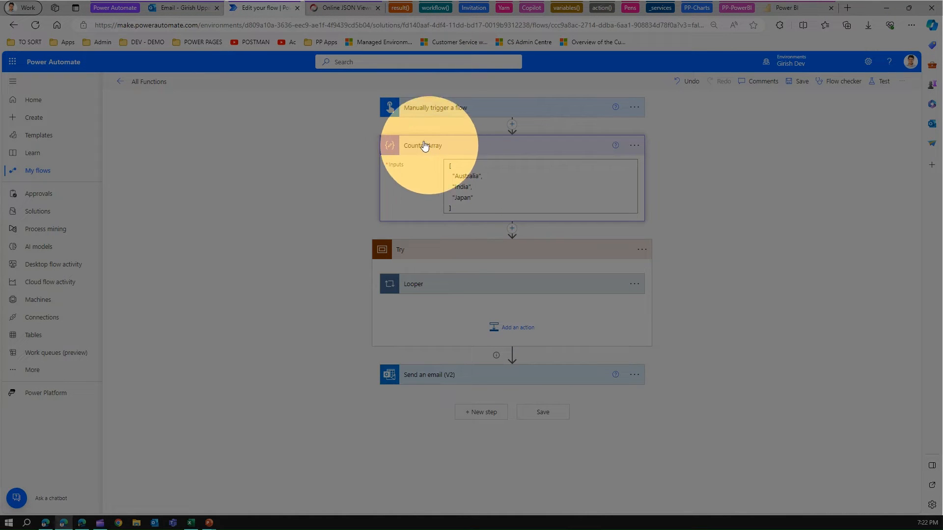
# Step: Inspect the Looper's Extract Country inputs and Div Error Intentional expression
pyautogui.click(423, 145)
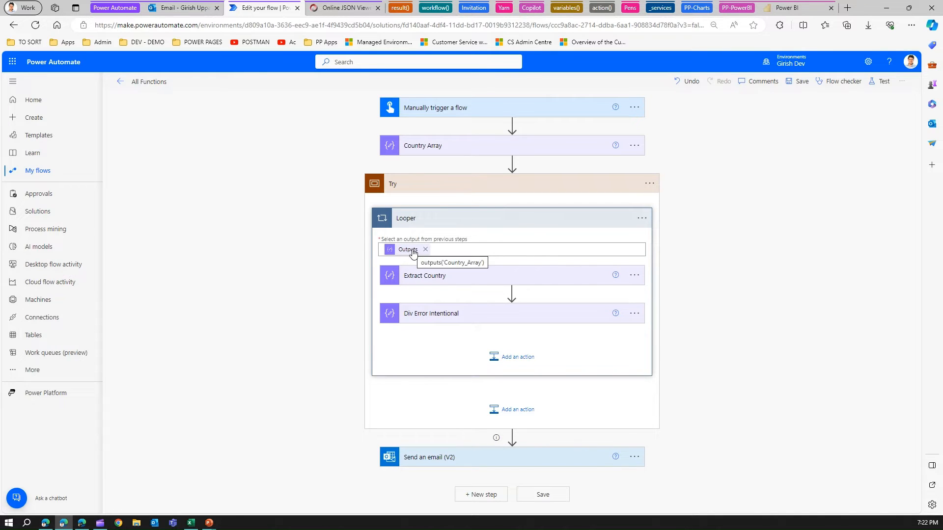
pyautogui.moveTo(438, 282)
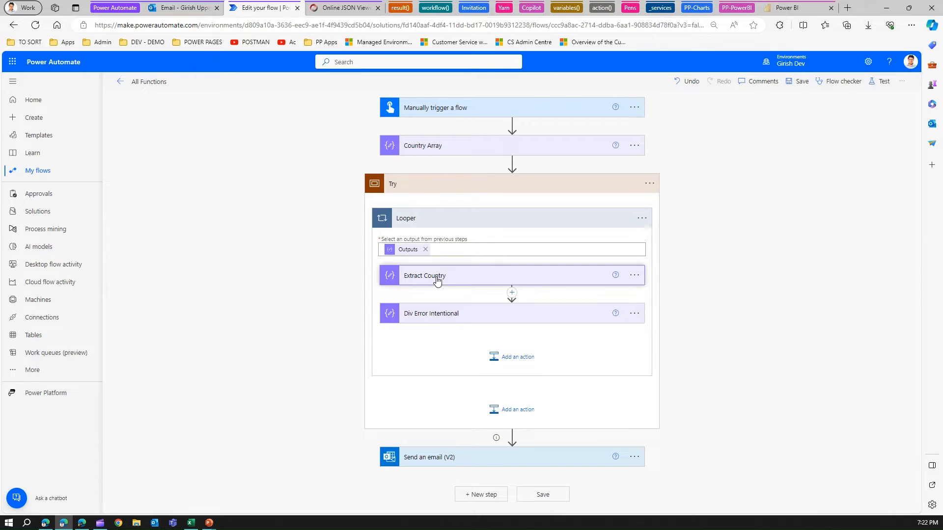
pyautogui.click(423, 276)
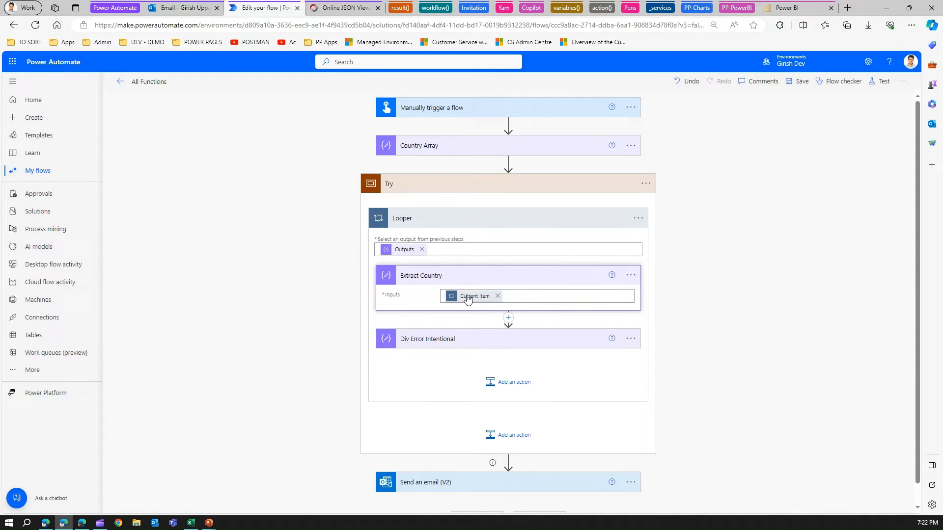
pyautogui.moveTo(439, 209)
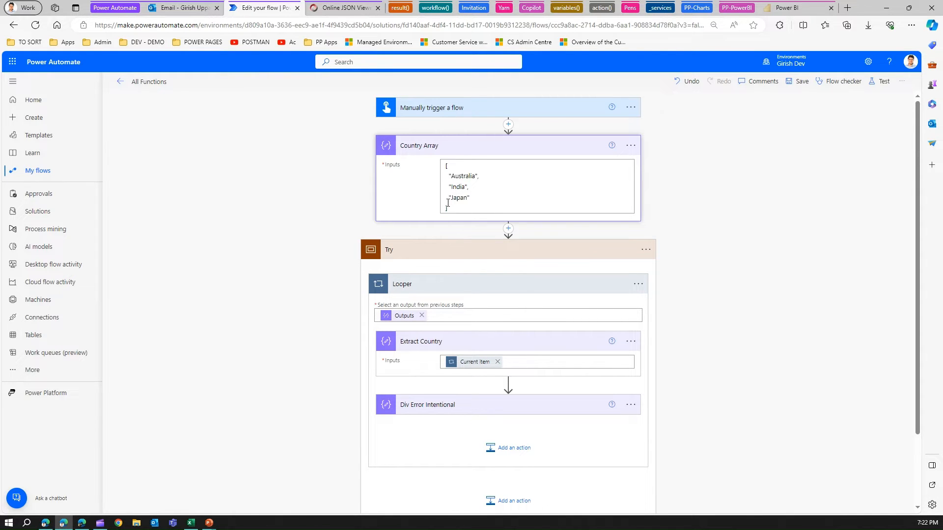
pyautogui.click(419, 145)
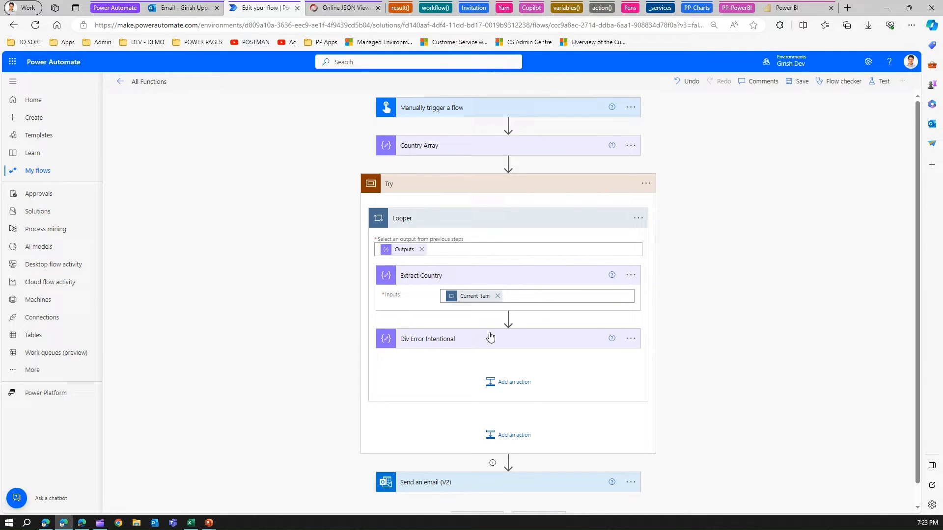
pyautogui.moveTo(480, 341)
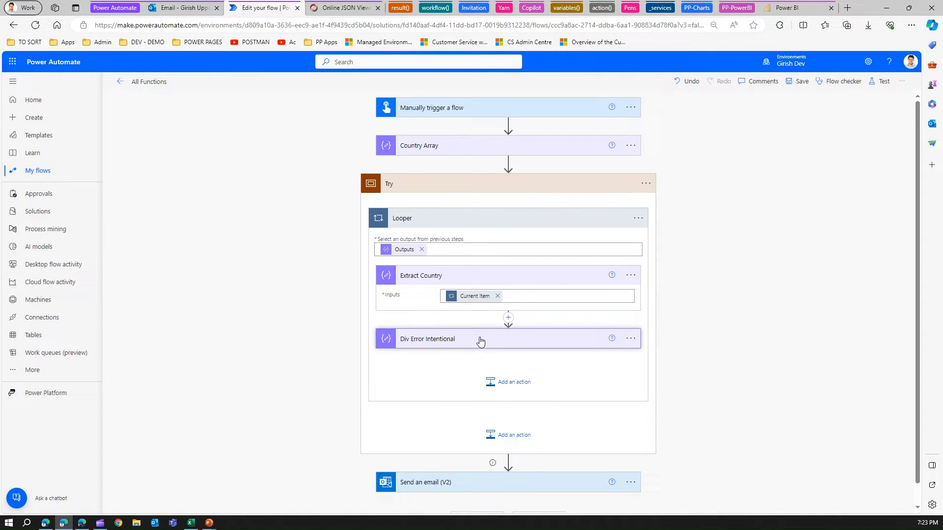
pyautogui.click(427, 339)
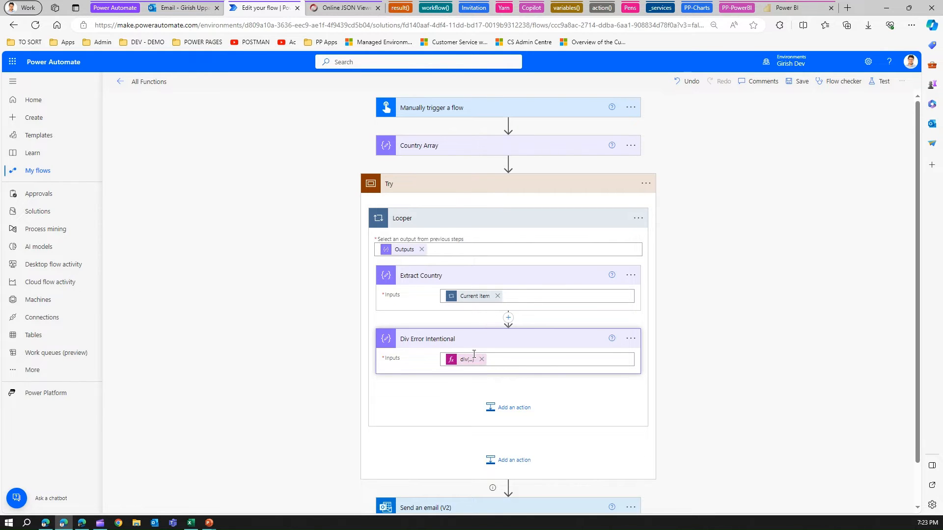
pyautogui.moveTo(477, 338)
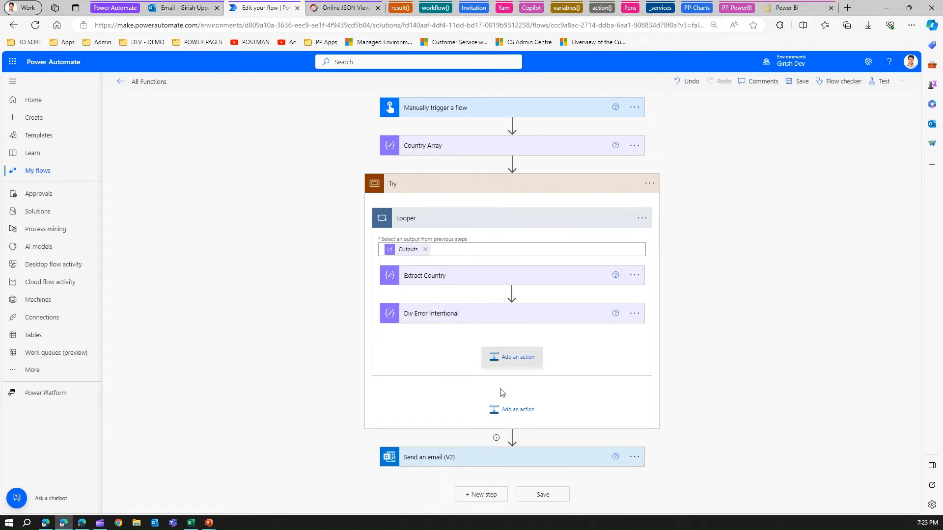
pyautogui.moveTo(509, 459)
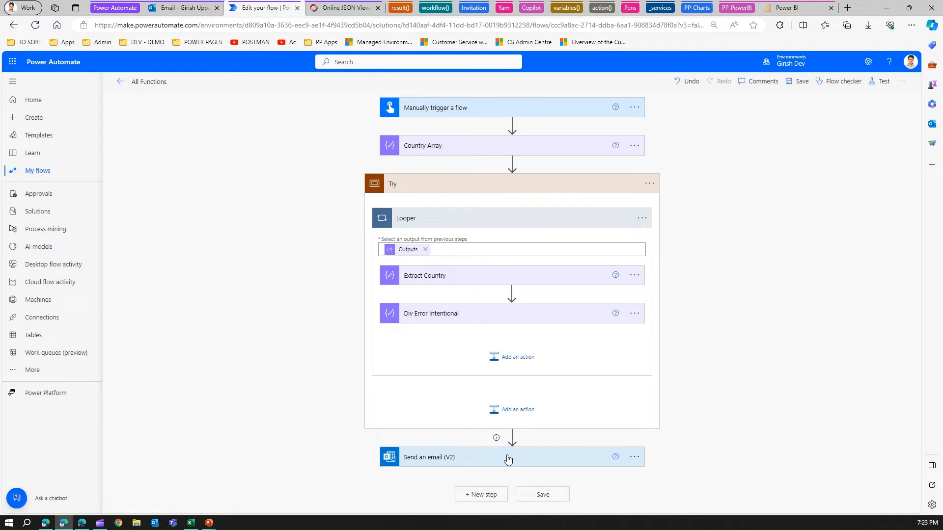
# Step: Review the email step details with the Try scope collapsed
pyautogui.click(430, 457)
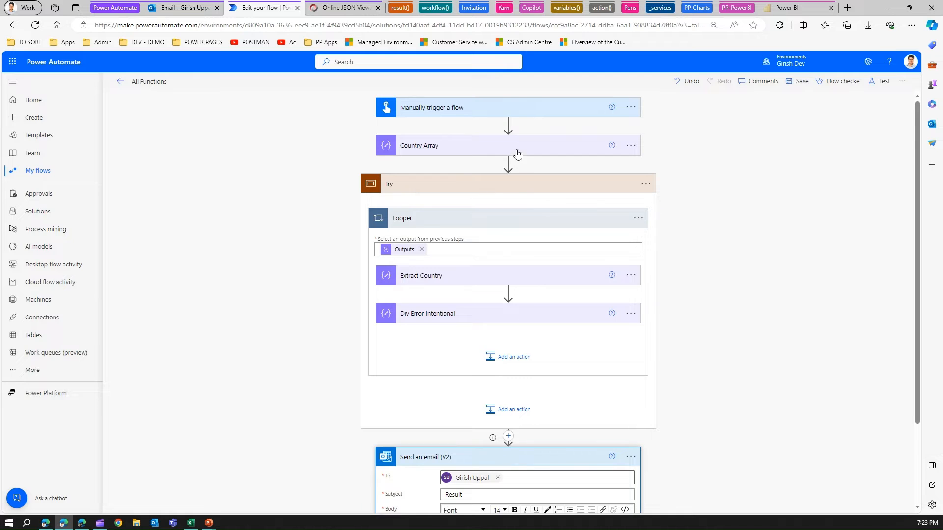
pyautogui.click(408, 183)
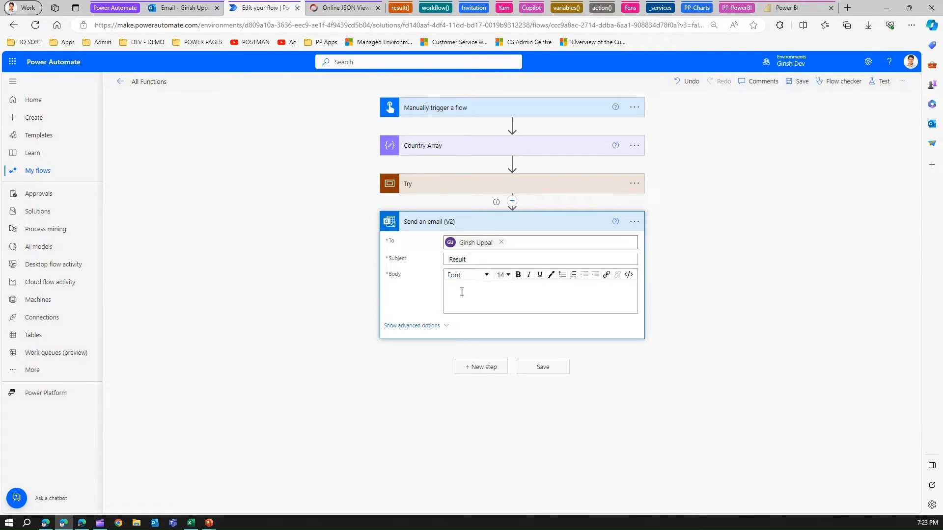
pyautogui.click(429, 221)
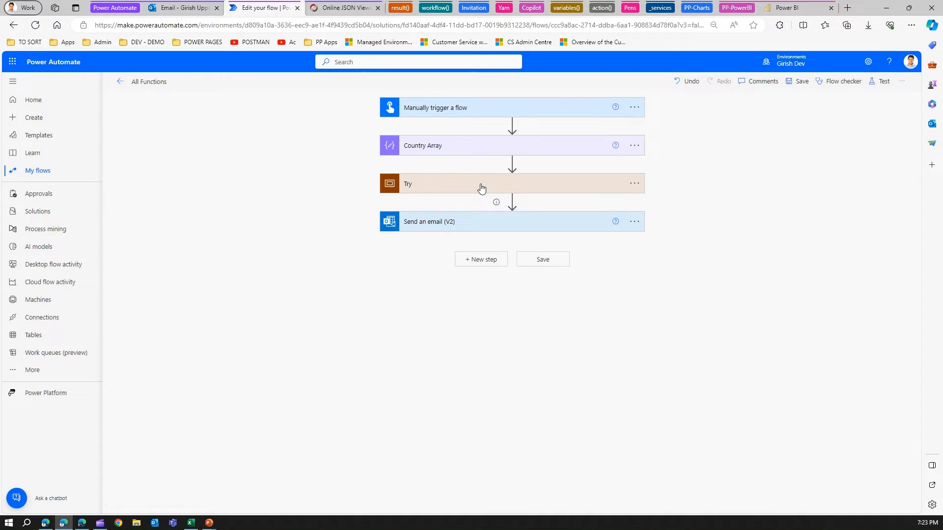
pyautogui.moveTo(635, 221)
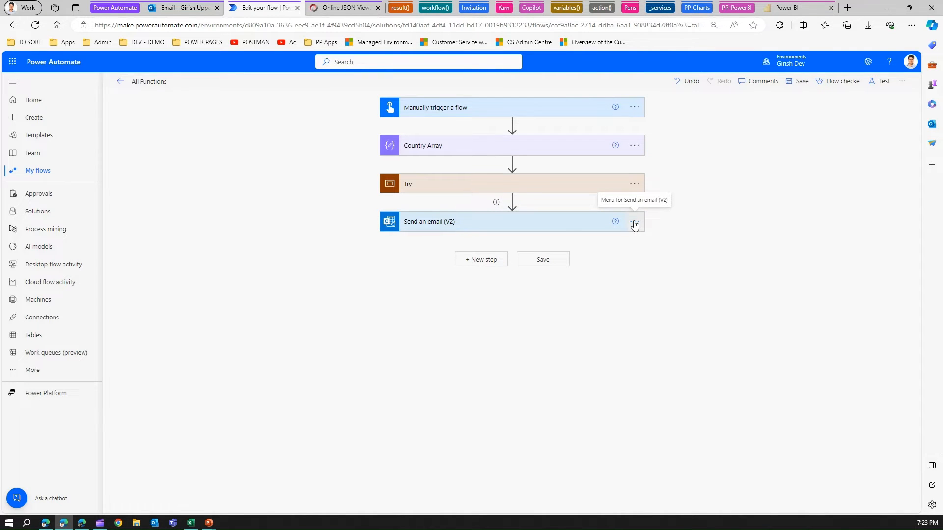
# Step: Make the email run after Try succeeds, fails, is skipped or times out
pyautogui.click(634, 222)
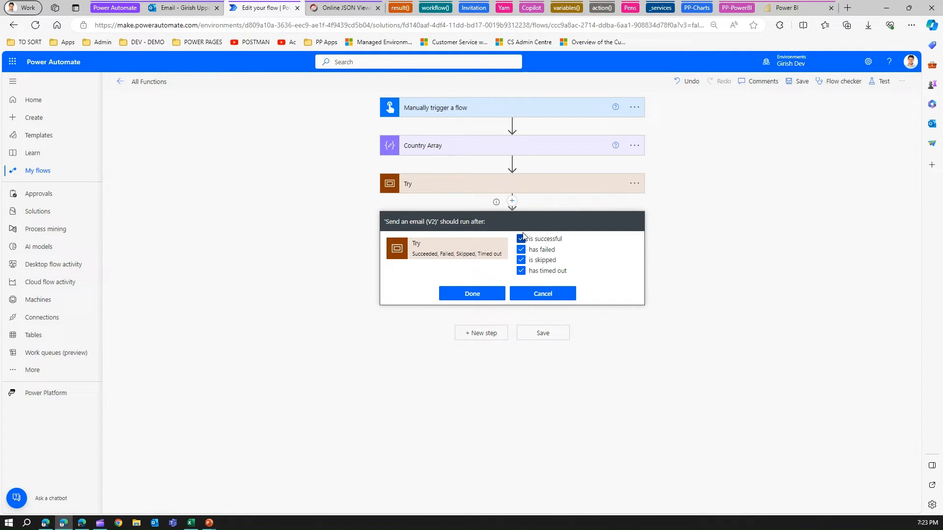
pyautogui.click(521, 238)
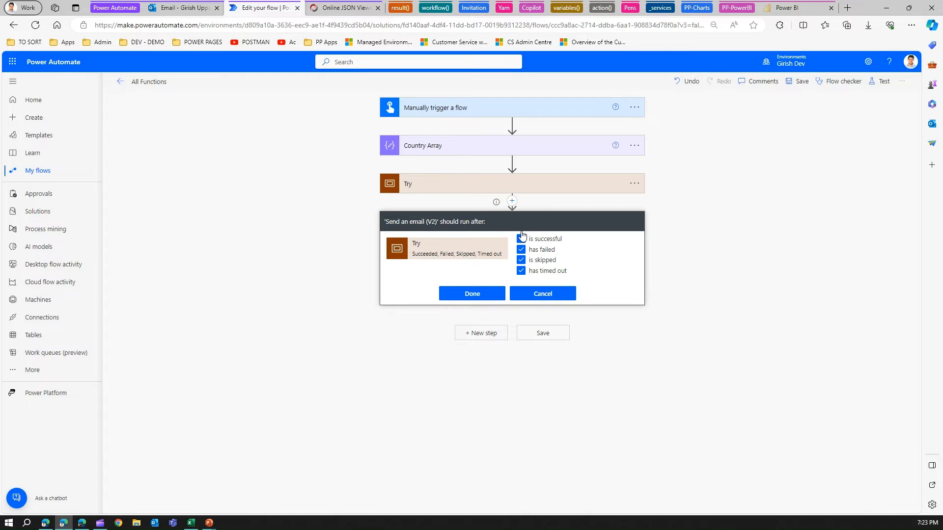
pyautogui.click(520, 239)
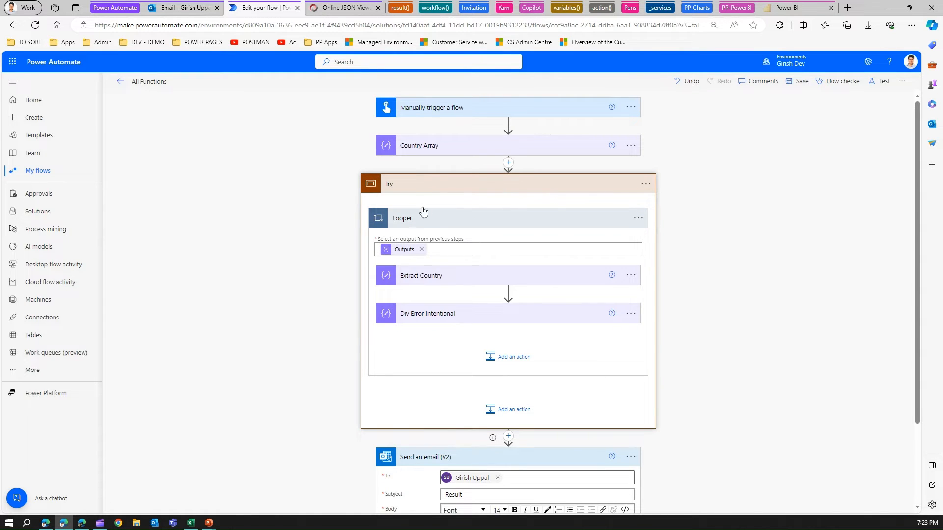
# Step: Re-expand Try to review Looper, Extract Country and Div Error Intentional, then collapse it
pyautogui.click(408, 183)
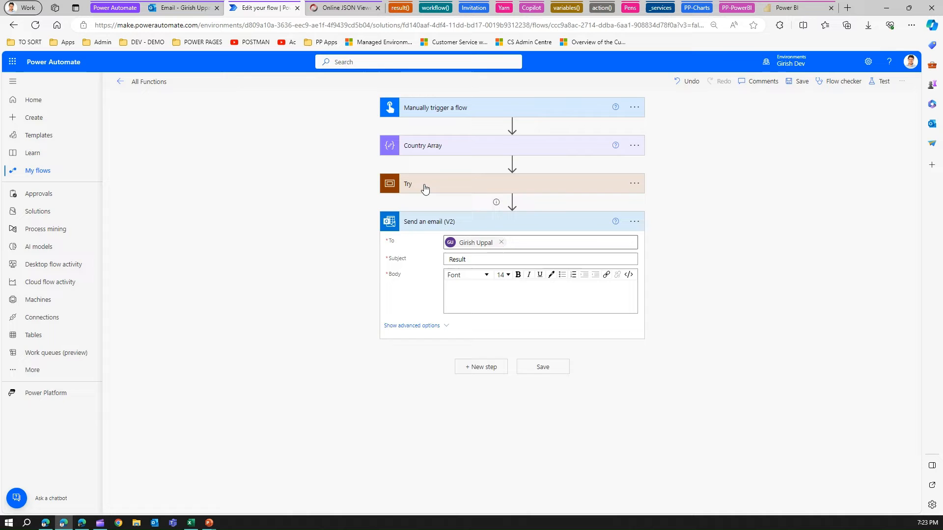
pyautogui.click(408, 184)
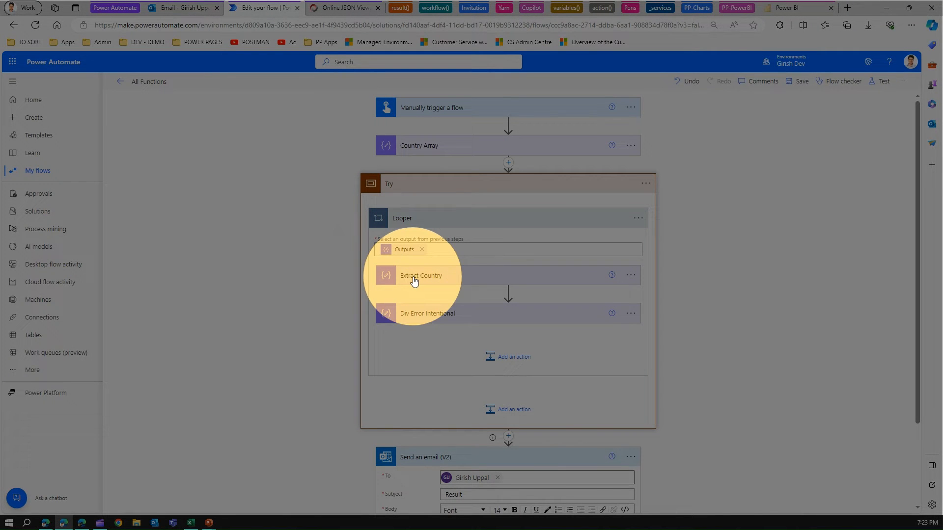
pyautogui.moveTo(445, 286)
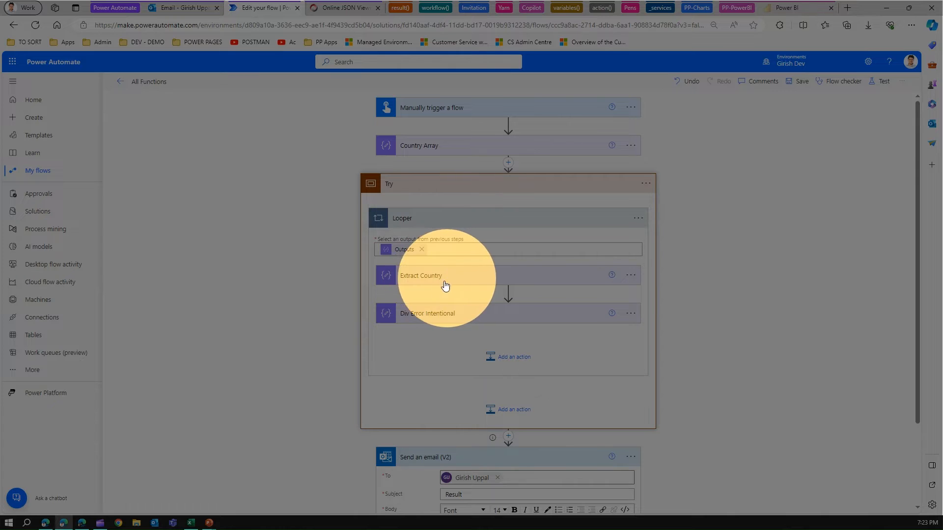
pyautogui.moveTo(433, 319)
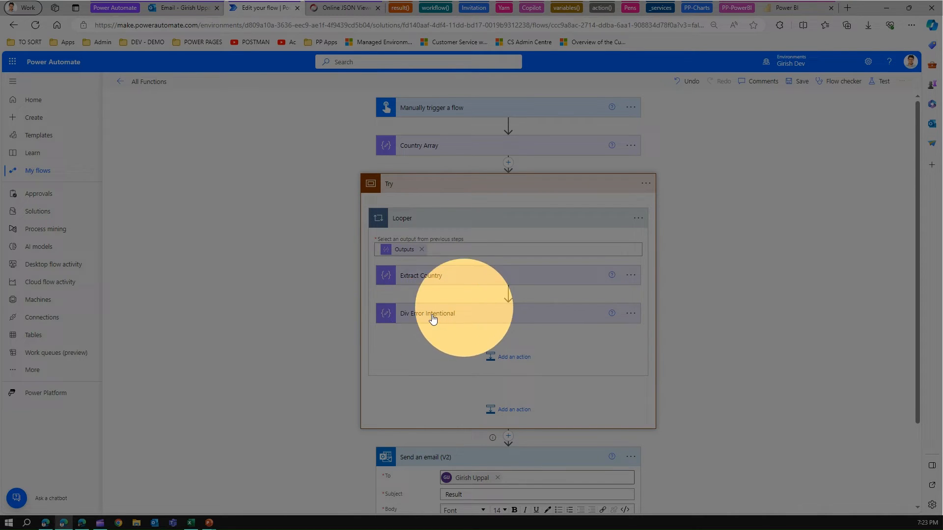
pyautogui.moveTo(436, 150)
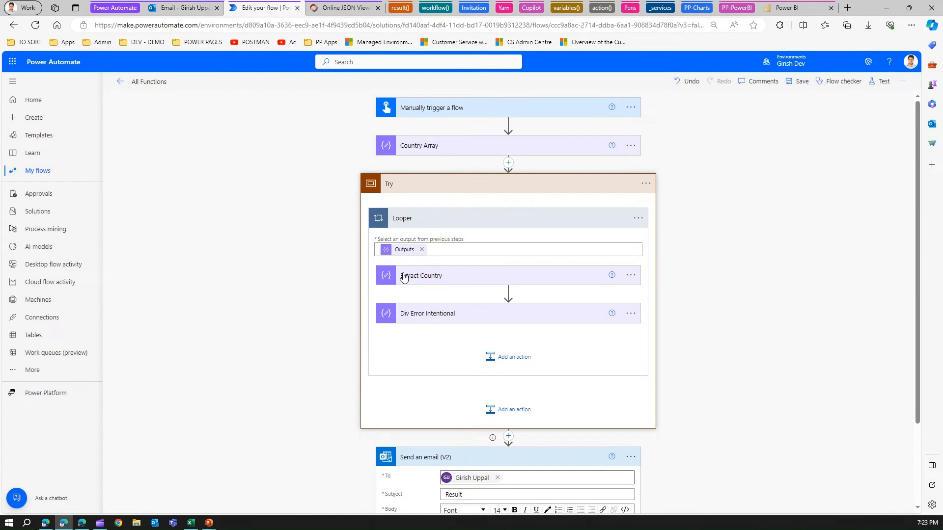
pyautogui.moveTo(461, 323)
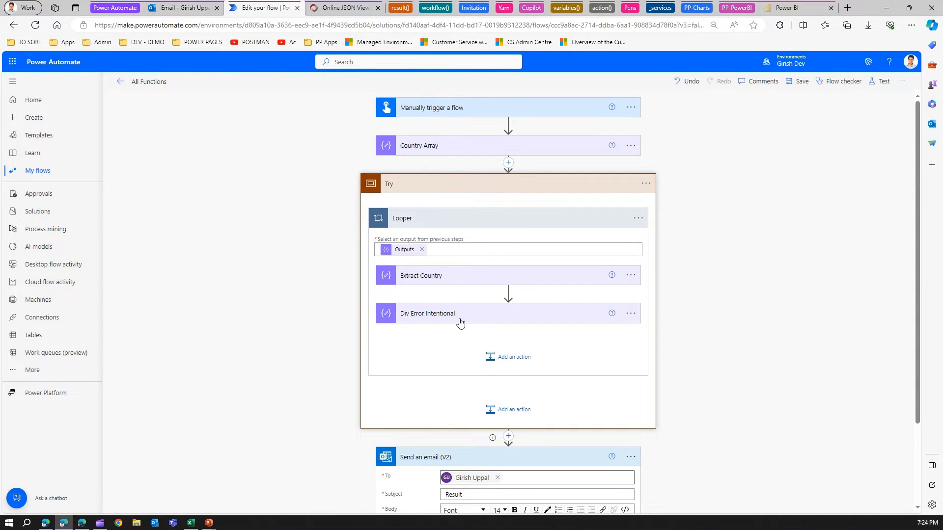
pyautogui.moveTo(494, 323)
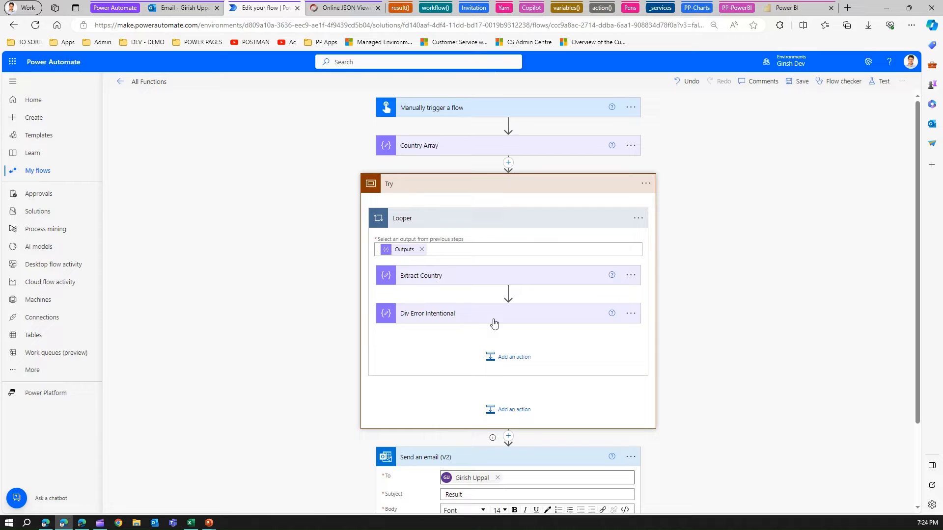
pyautogui.moveTo(690, 301)
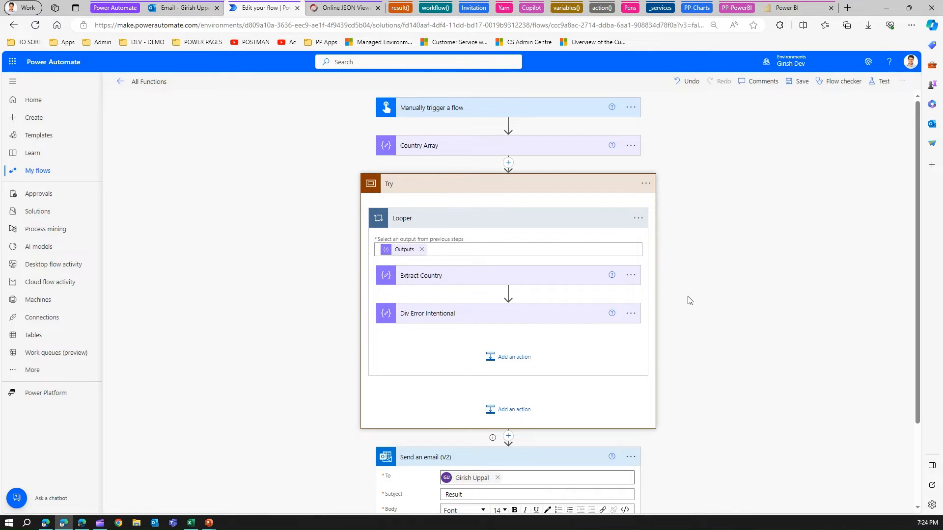
pyautogui.click(389, 183)
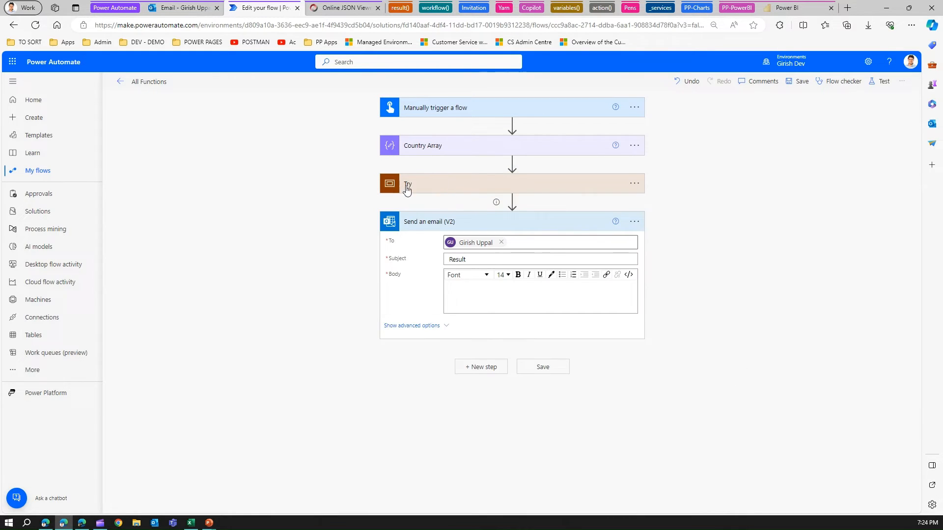
# Step: Insert a result('Try') expression into the email Body and save the flow
pyautogui.click(480, 297)
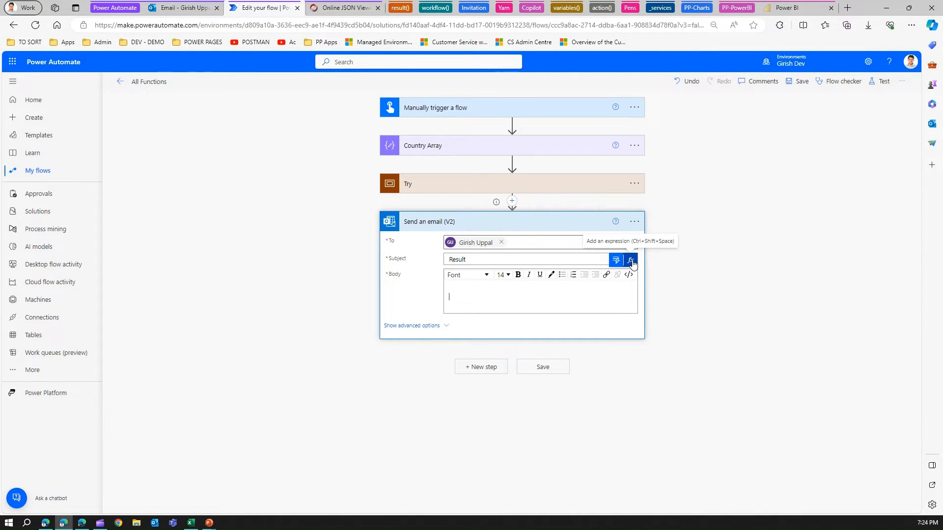
pyautogui.click(631, 261)
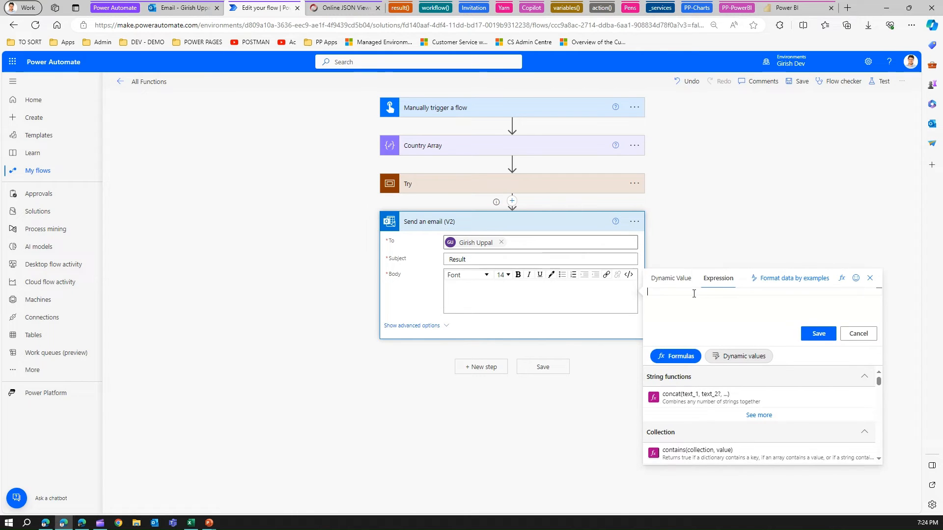
pyautogui.write('r')
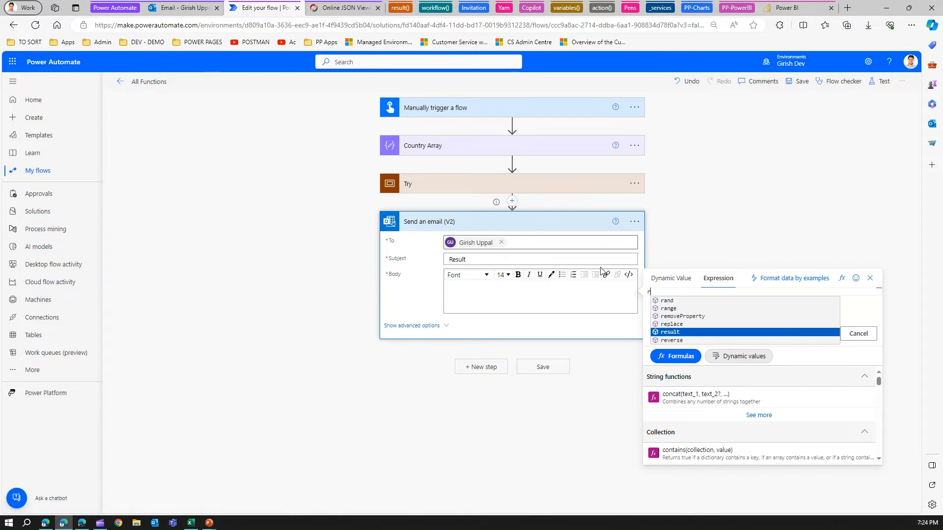
pyautogui.click(669, 332)
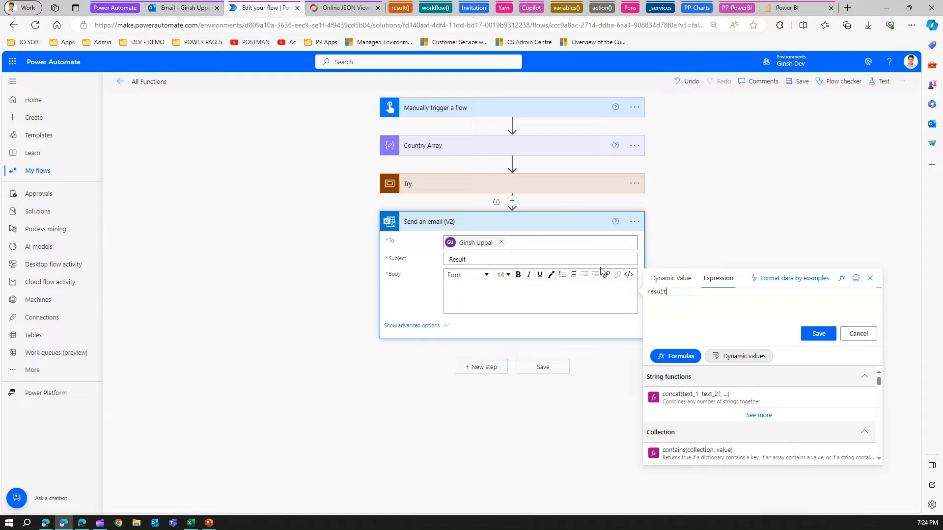
pyautogui.write('()')
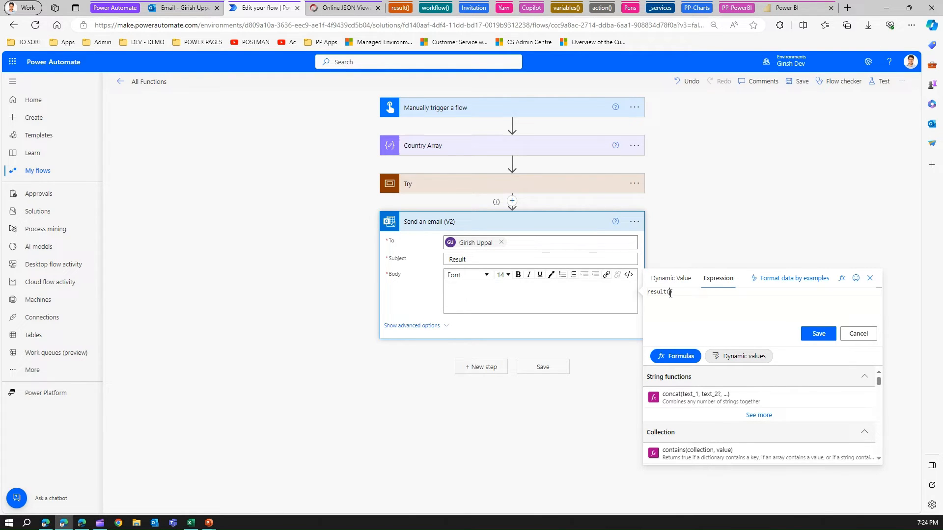
pyautogui.write("''")
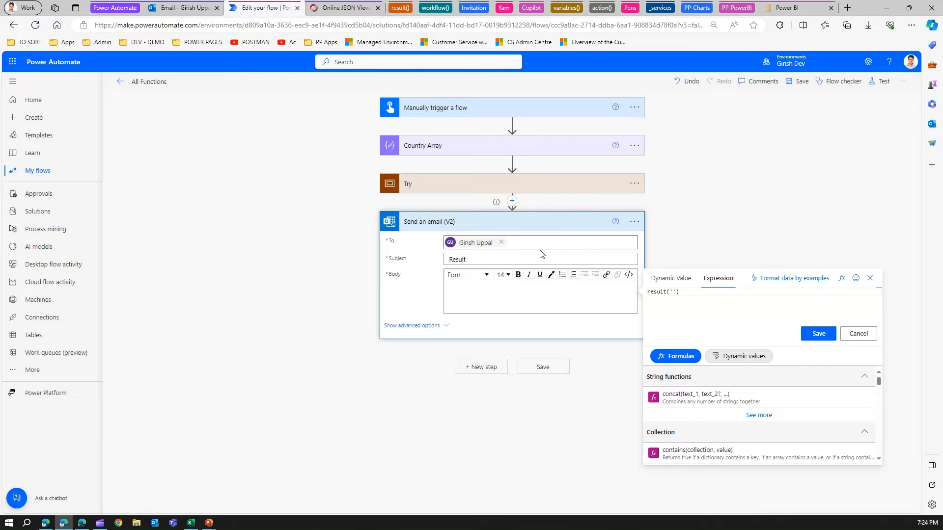
pyautogui.moveTo(407, 184)
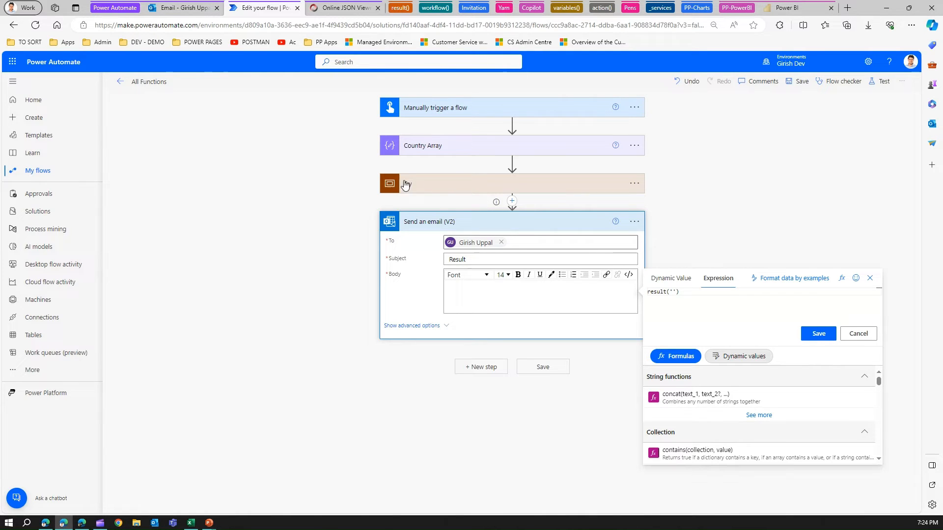
pyautogui.moveTo(715, 337)
pyautogui.write('Try')
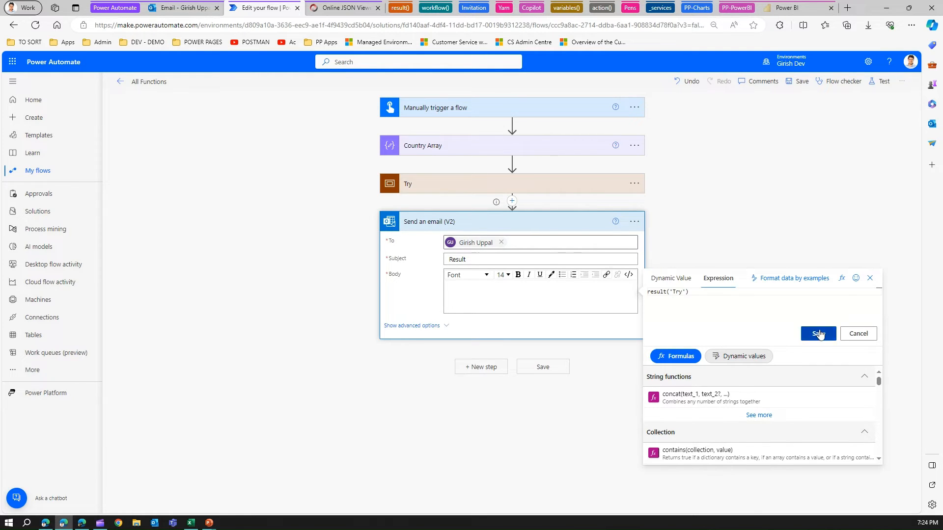
pyautogui.click(818, 334)
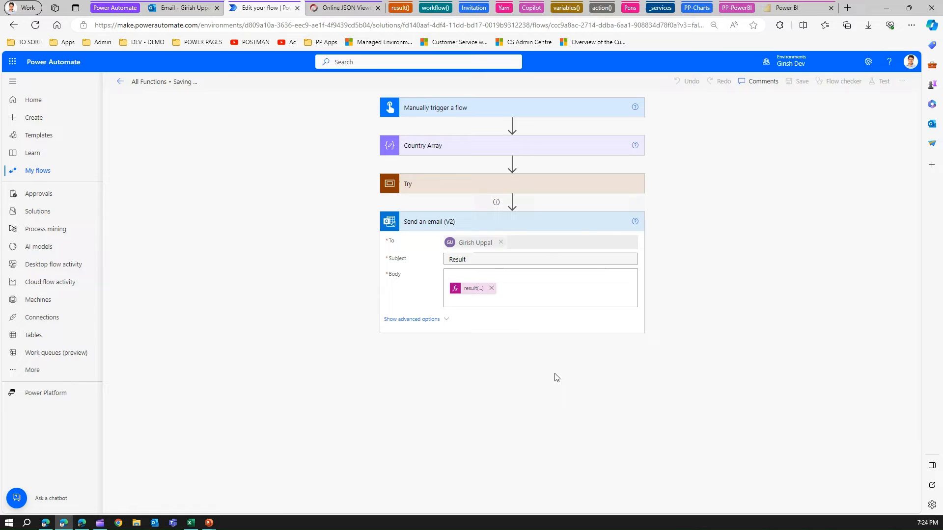
pyautogui.moveTo(785, 151)
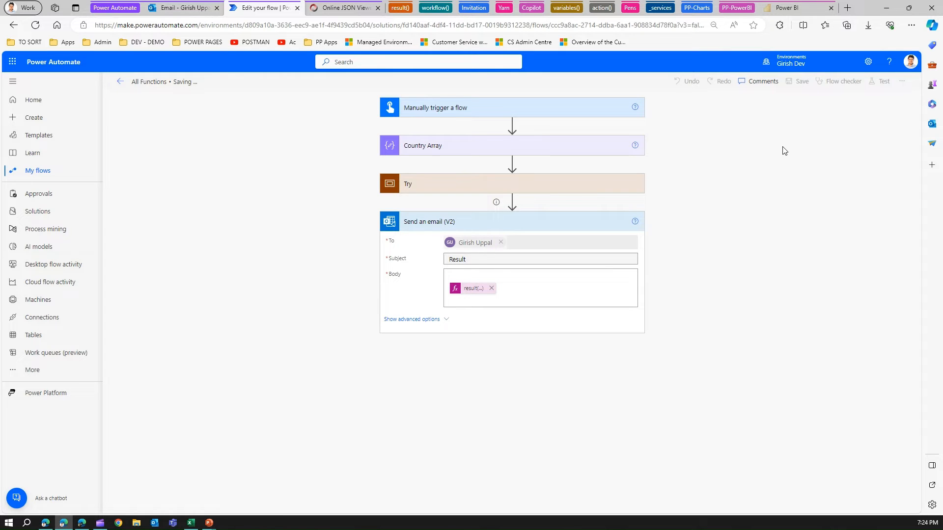
pyautogui.moveTo(806, 116)
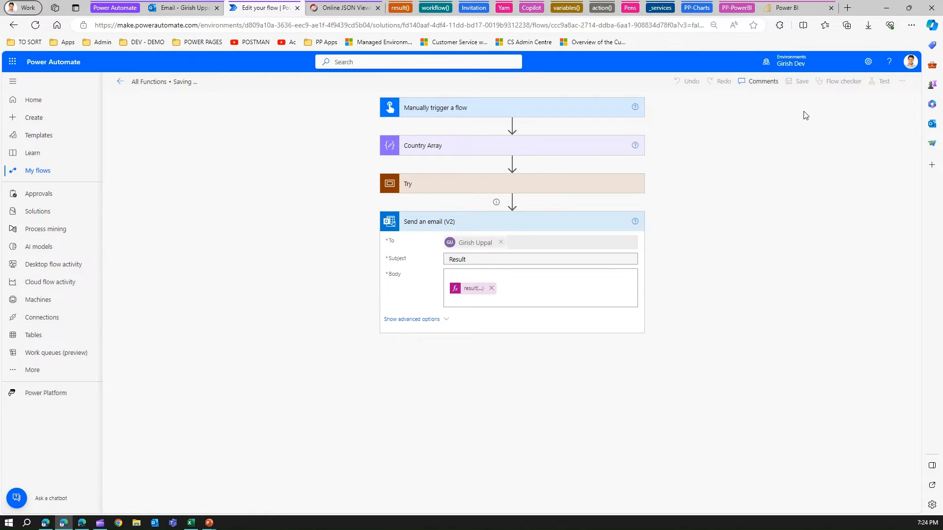
pyautogui.moveTo(823, 106)
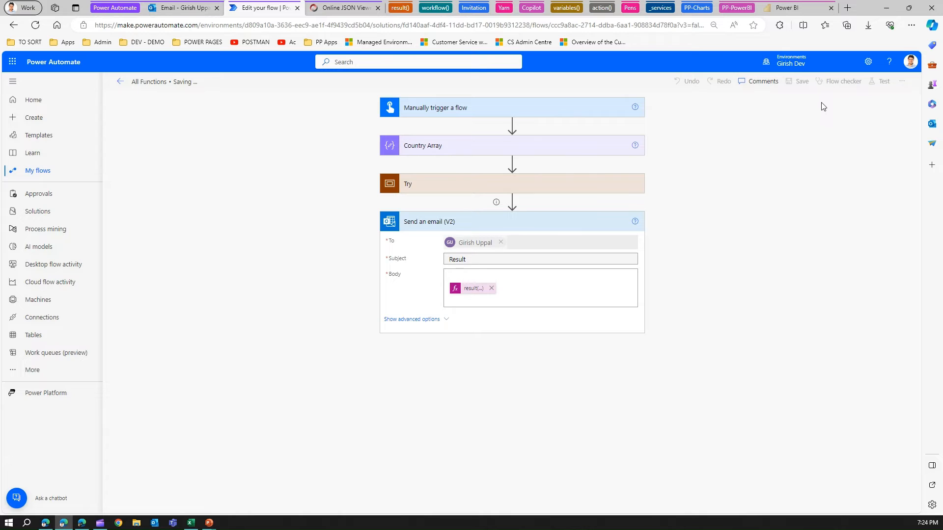
pyautogui.moveTo(829, 103)
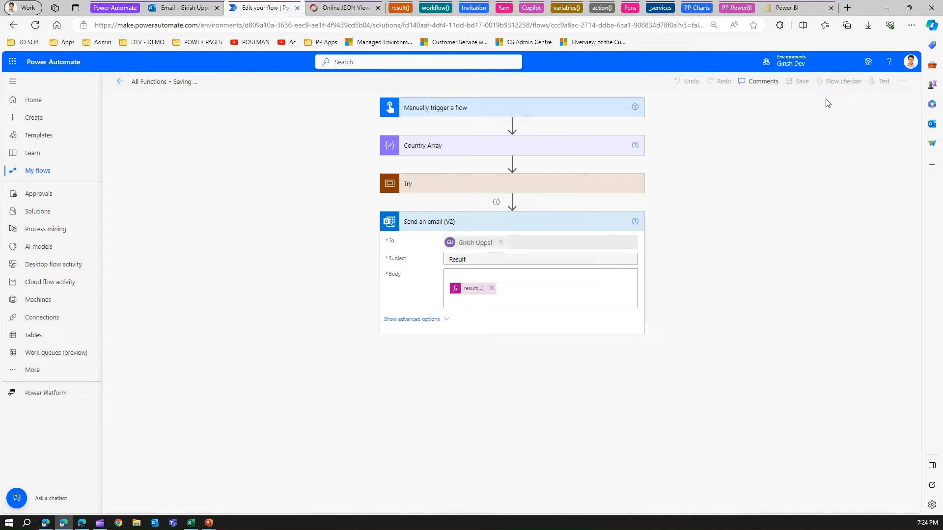
pyautogui.click(802, 81)
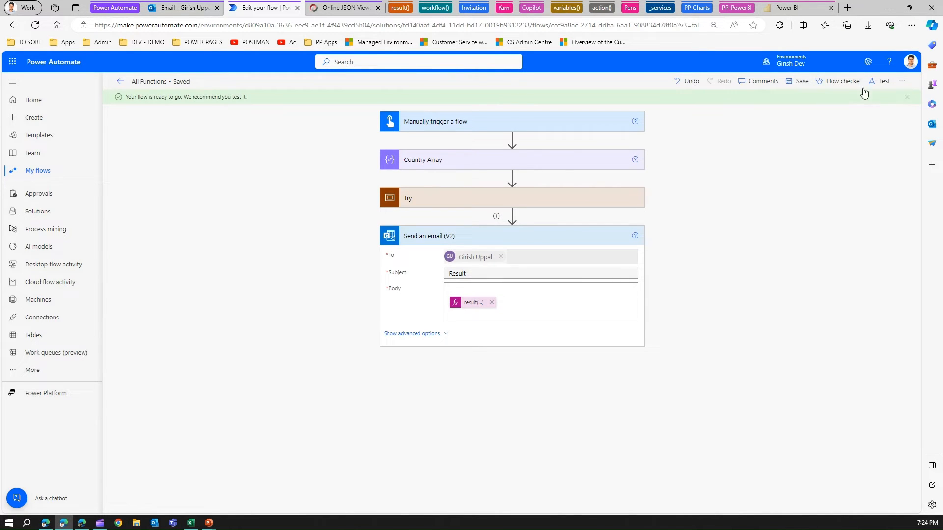
# Step: Run a manual test of the flow and expand Try in the run history
pyautogui.click(884, 81)
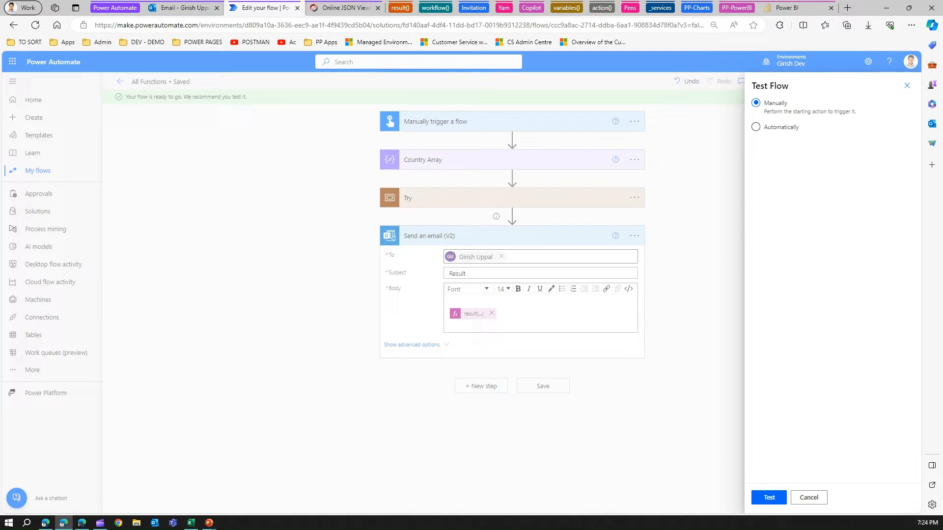
pyautogui.click(769, 498)
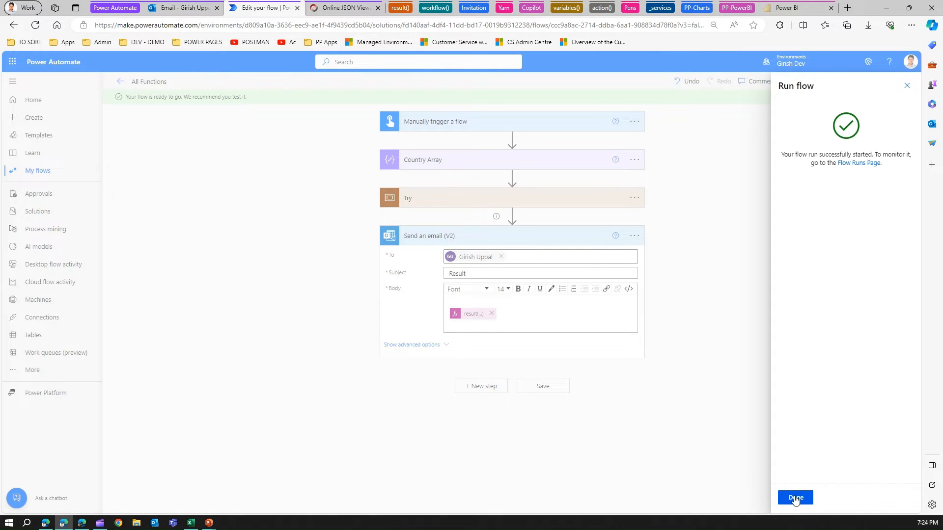
pyautogui.click(795, 498)
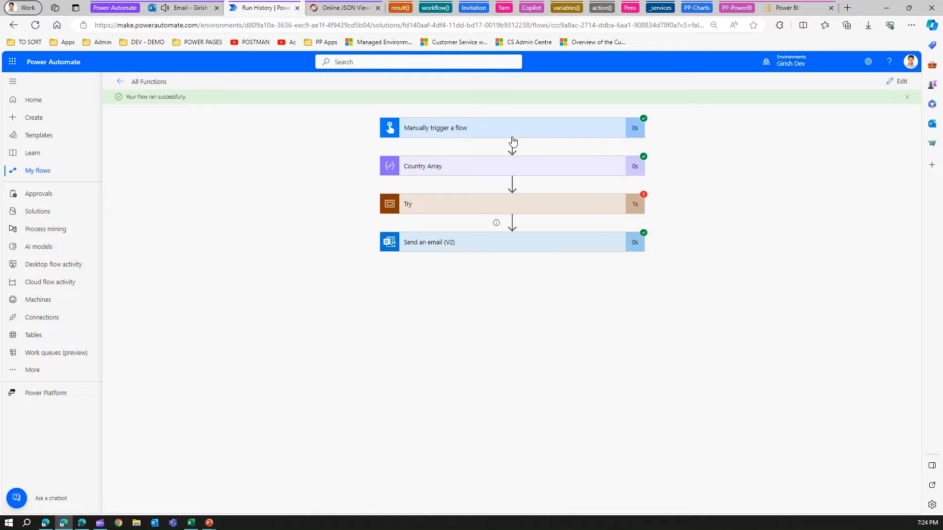
pyautogui.moveTo(522, 207)
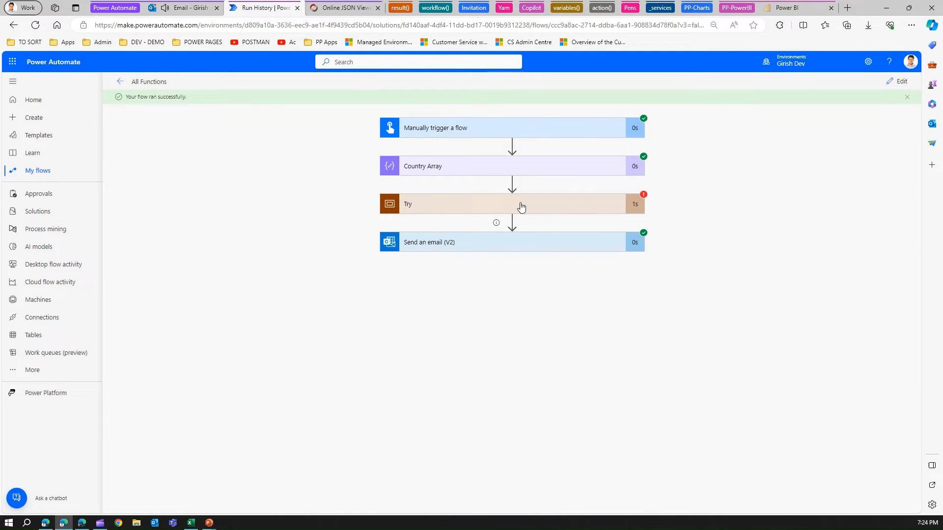
pyautogui.click(512, 203)
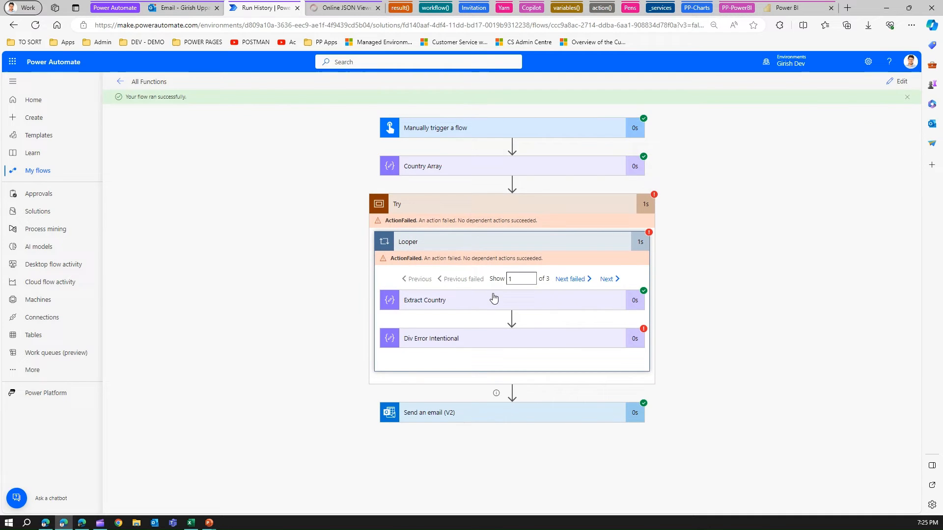
pyautogui.moveTo(528, 321)
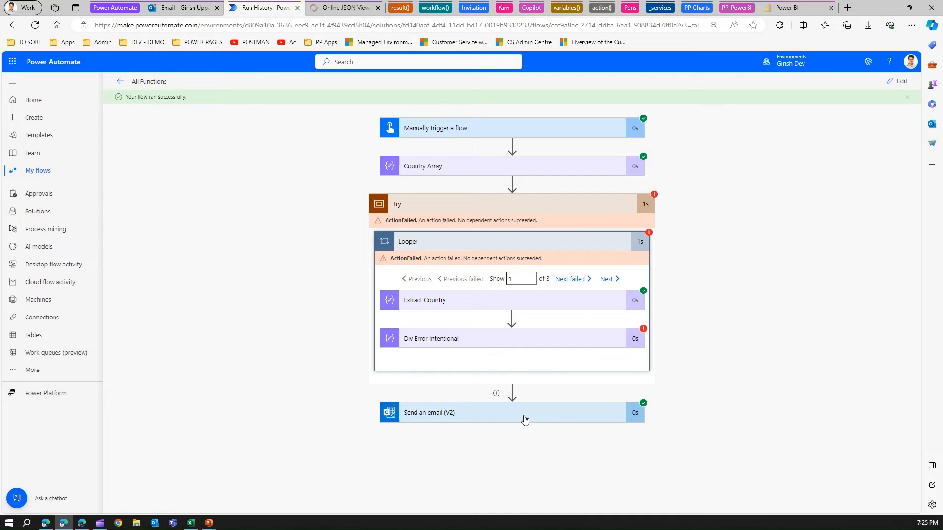
pyautogui.click(180, 7)
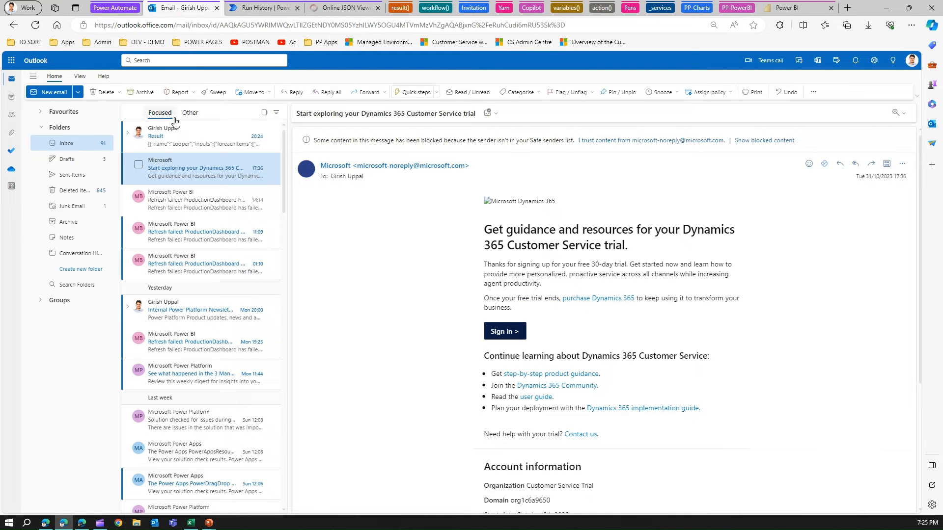
# Step: Open the Result email in Outlook and select its entire JSON body
pyautogui.click(199, 136)
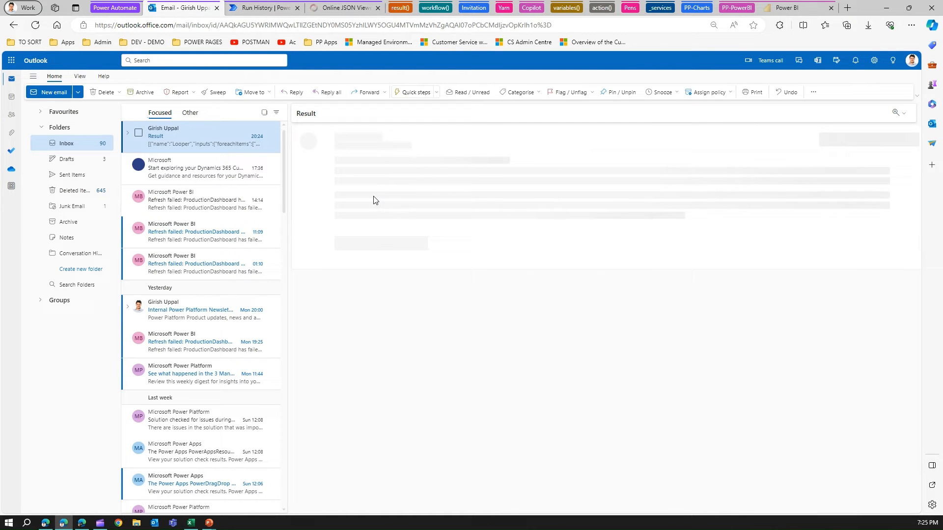
pyautogui.click(199, 136)
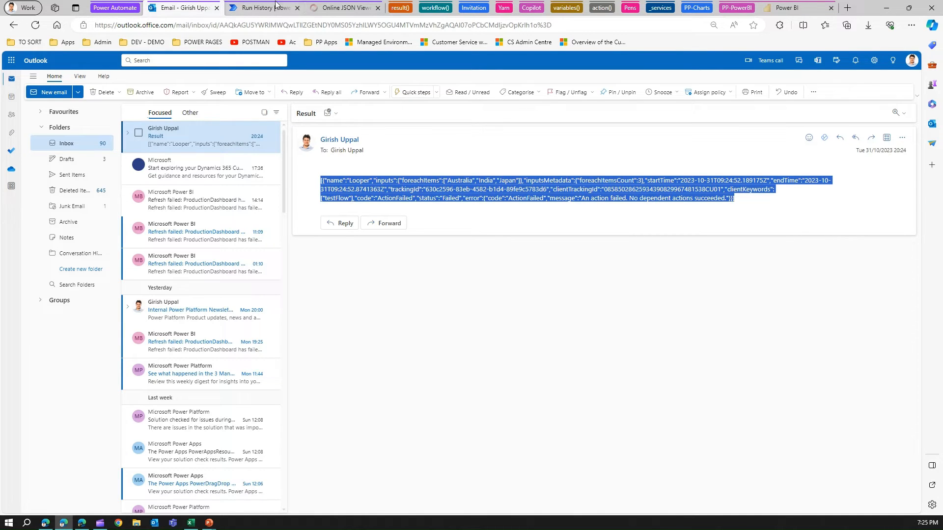
pyautogui.click(343, 8)
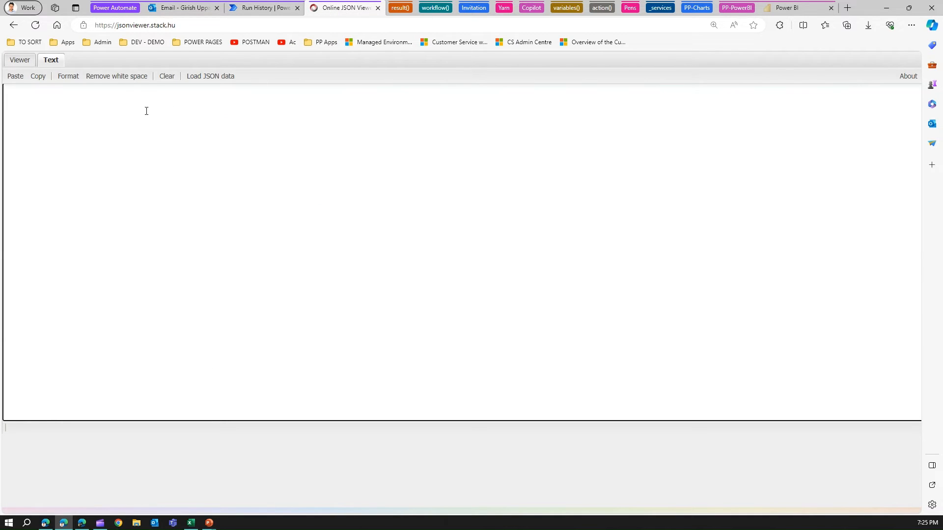
# Step: View the JSON as a tree, expanding 0, inputs, foreachItems, inputsMetadata, clientKeywords and error
pyautogui.click(20, 59)
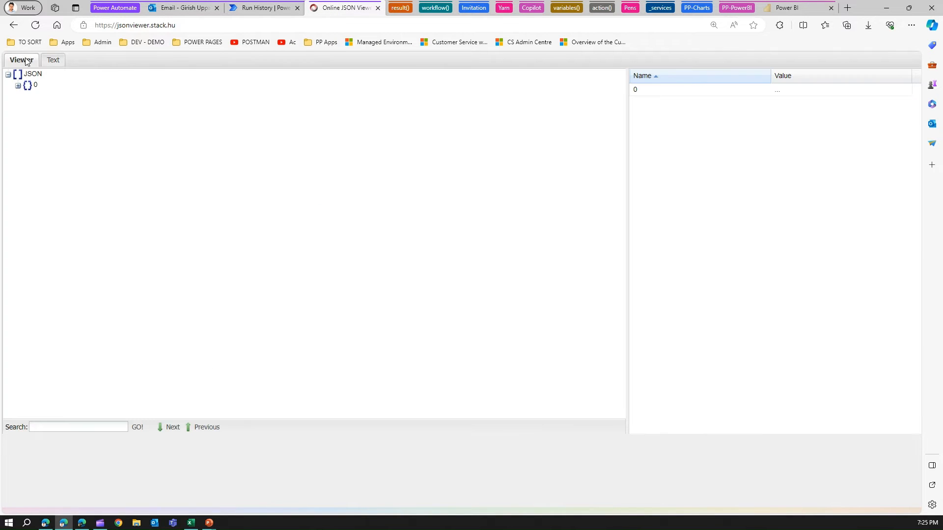
pyautogui.moveTo(19, 86)
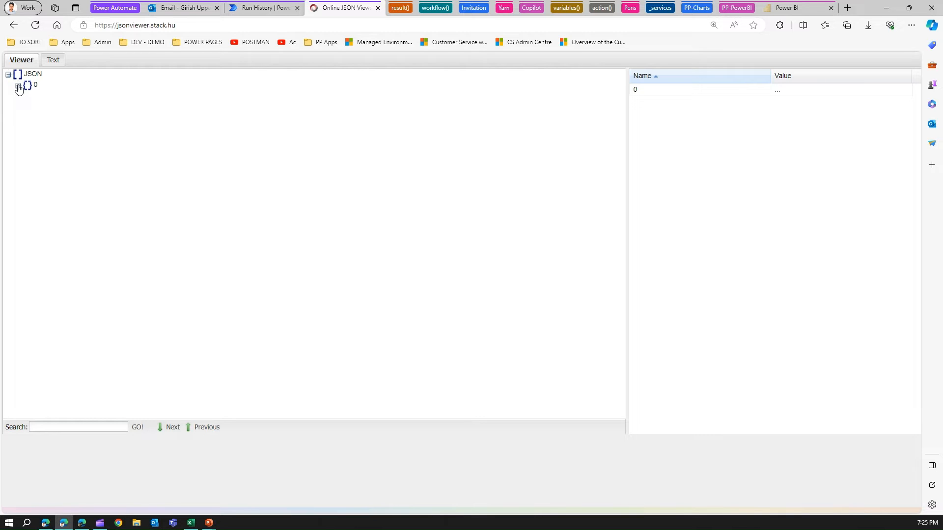
pyautogui.click(18, 85)
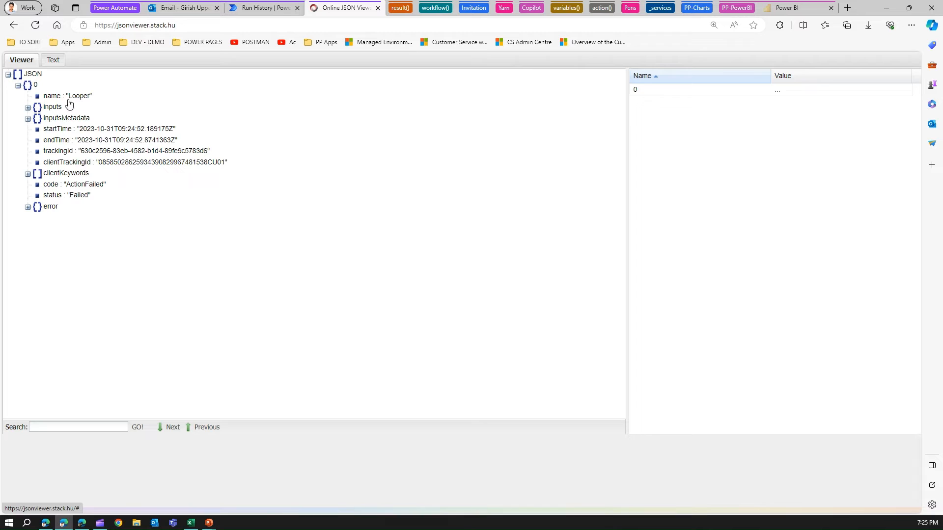
pyautogui.click(27, 106)
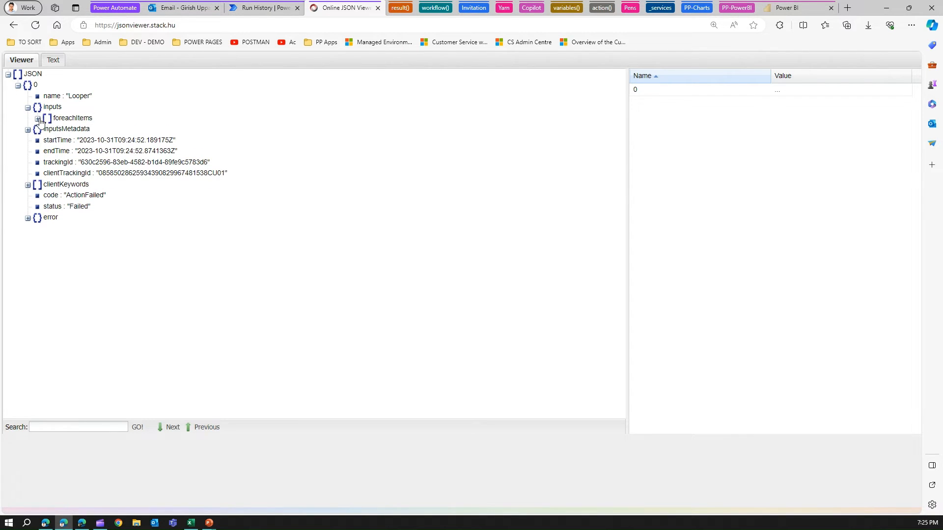
pyautogui.click(38, 118)
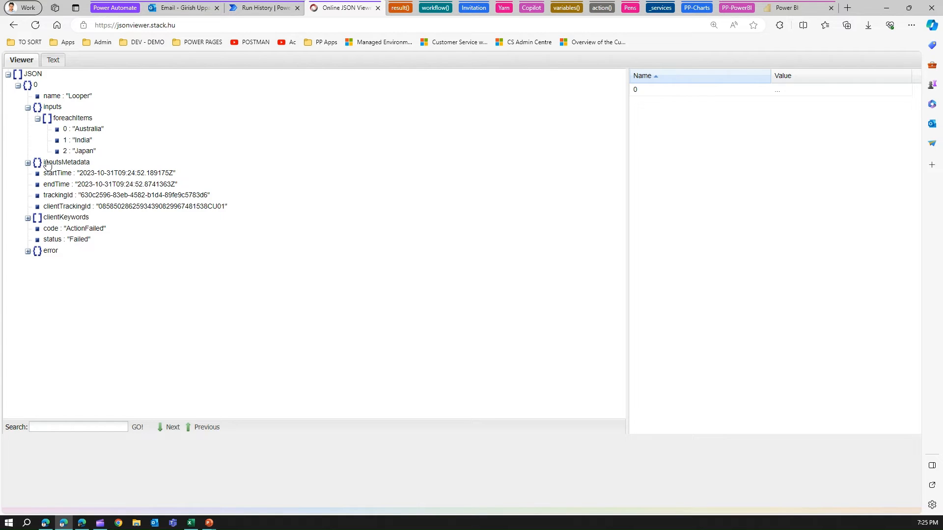
pyautogui.click(27, 162)
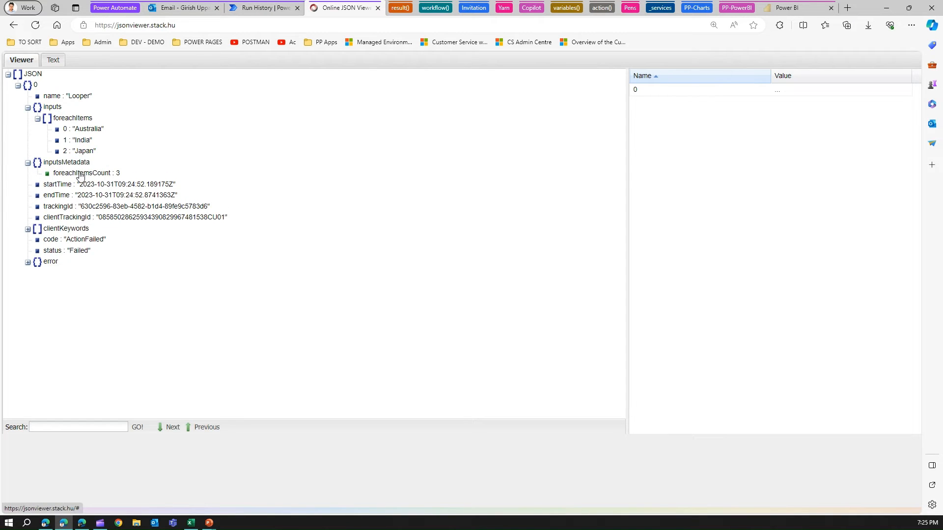
pyautogui.click(27, 228)
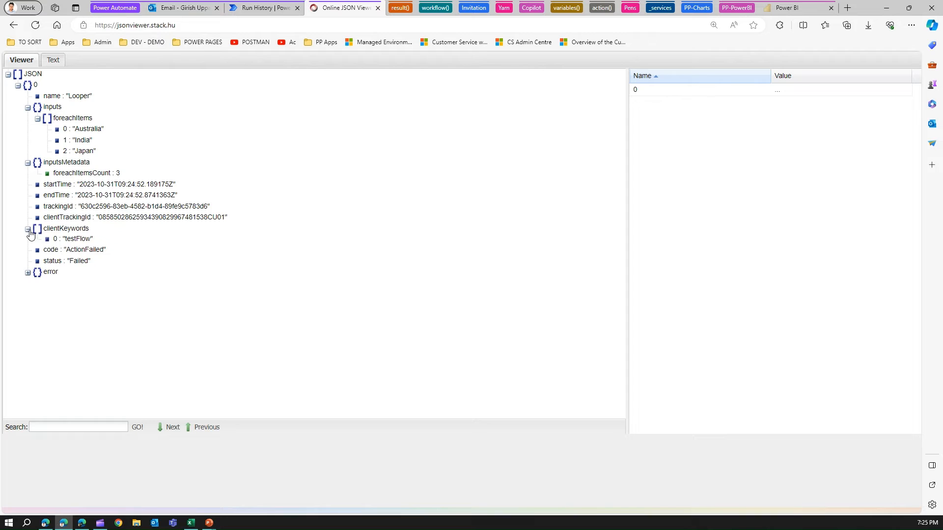
pyautogui.click(27, 273)
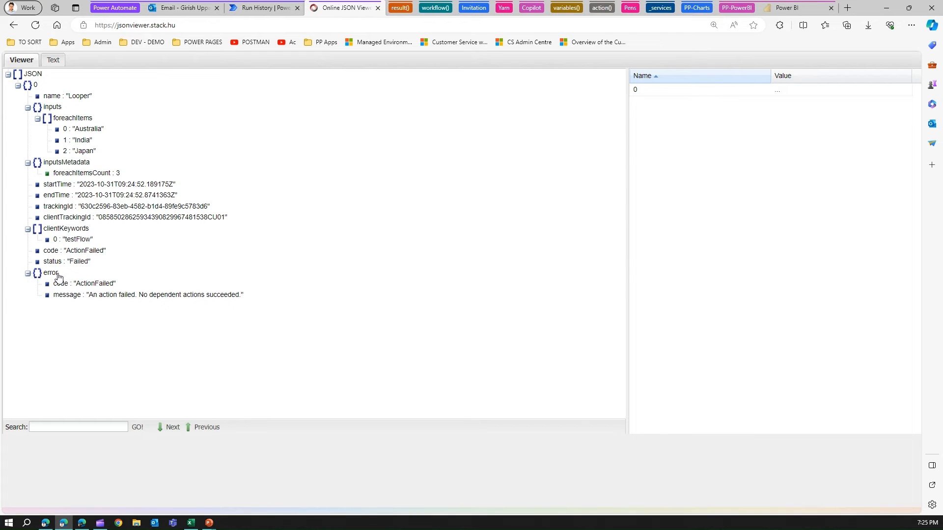
pyautogui.moveTo(118, 302)
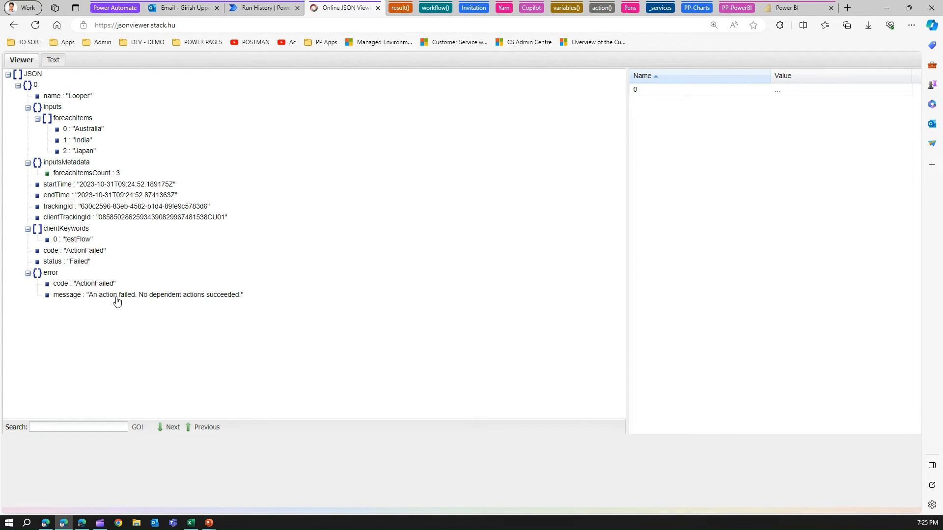
pyautogui.moveTo(262, 292)
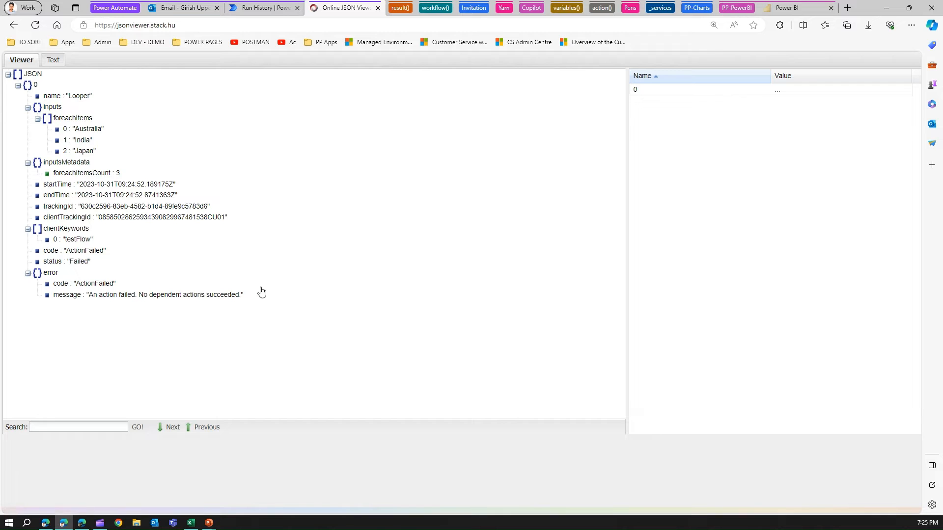
pyautogui.moveTo(106, 118)
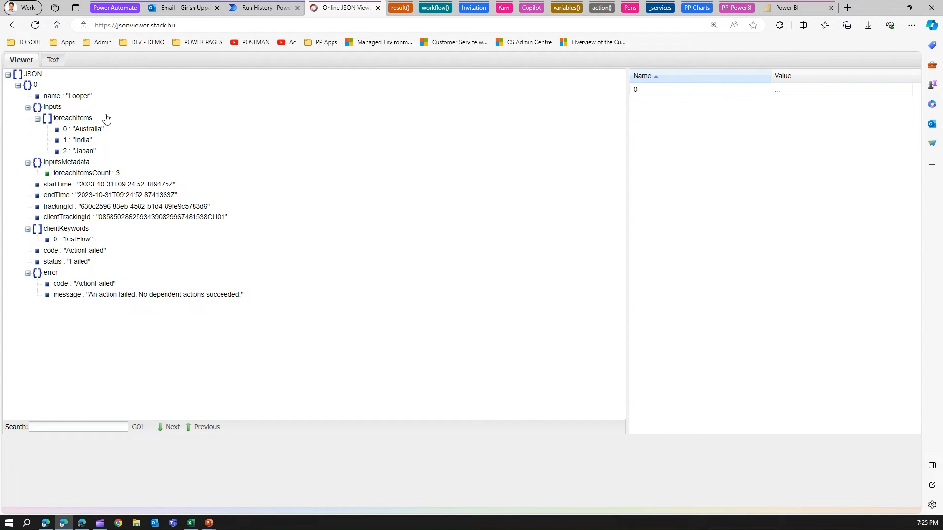
pyautogui.moveTo(280, 205)
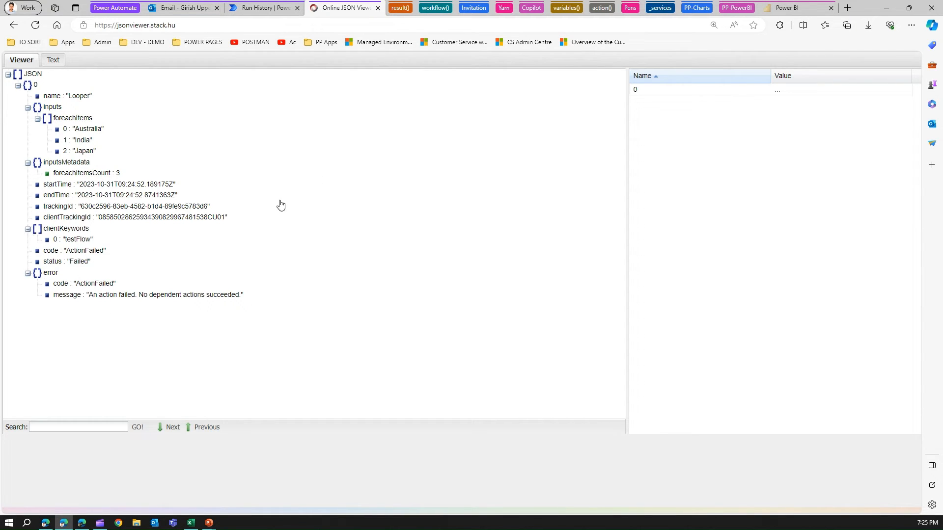
pyautogui.moveTo(99, 105)
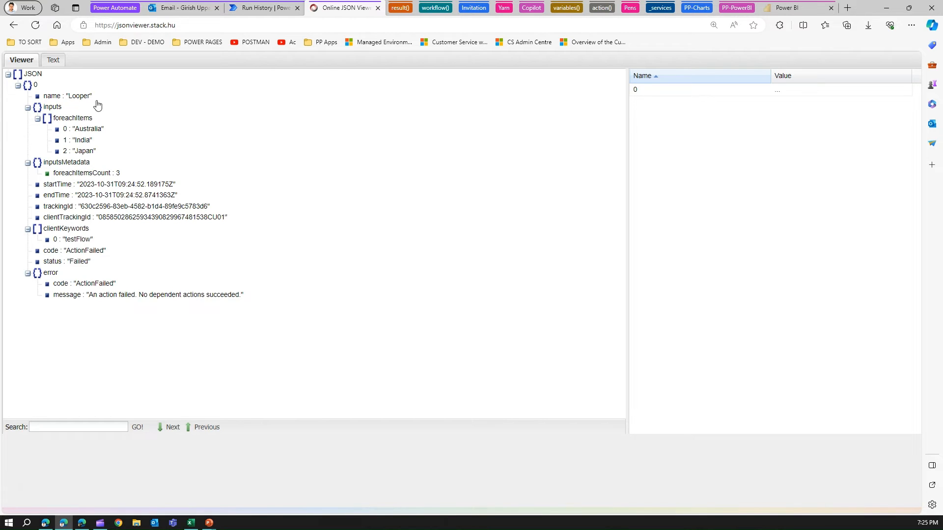
pyautogui.moveTo(263, 25)
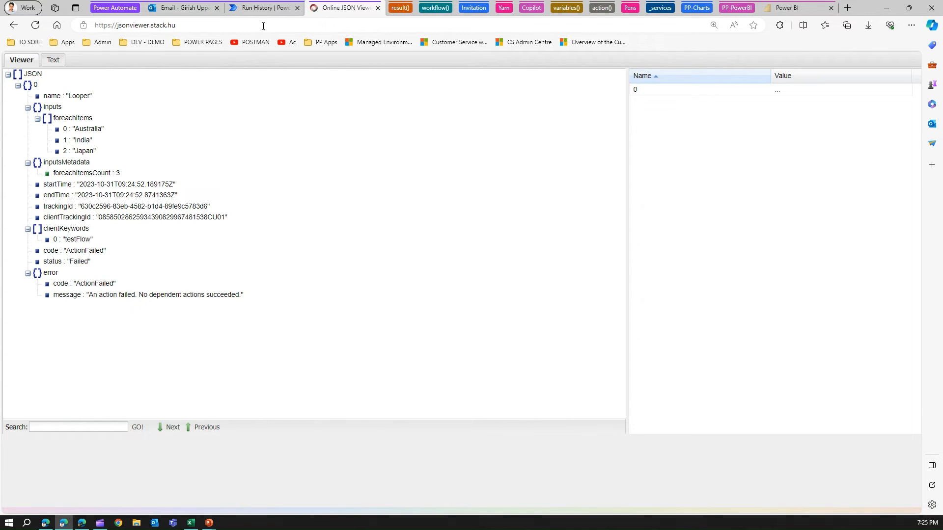
pyautogui.click(263, 7)
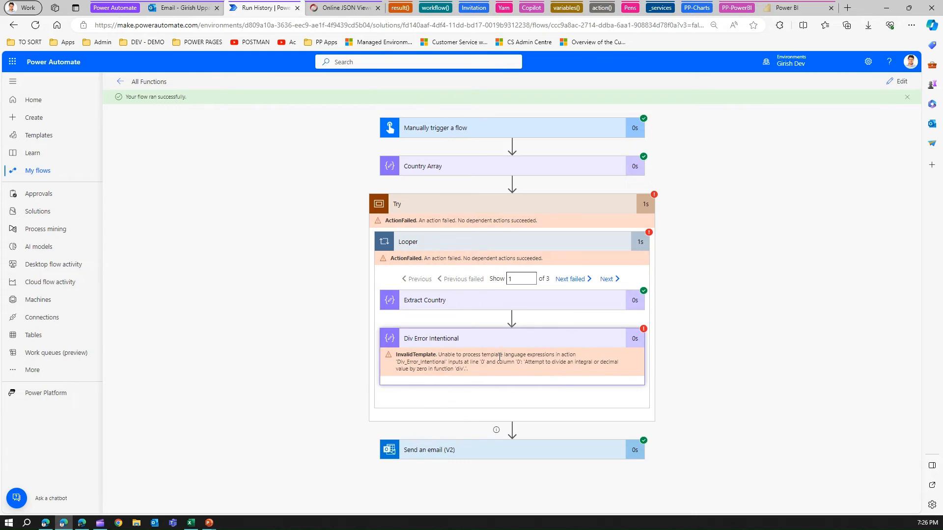
pyautogui.moveTo(478, 364)
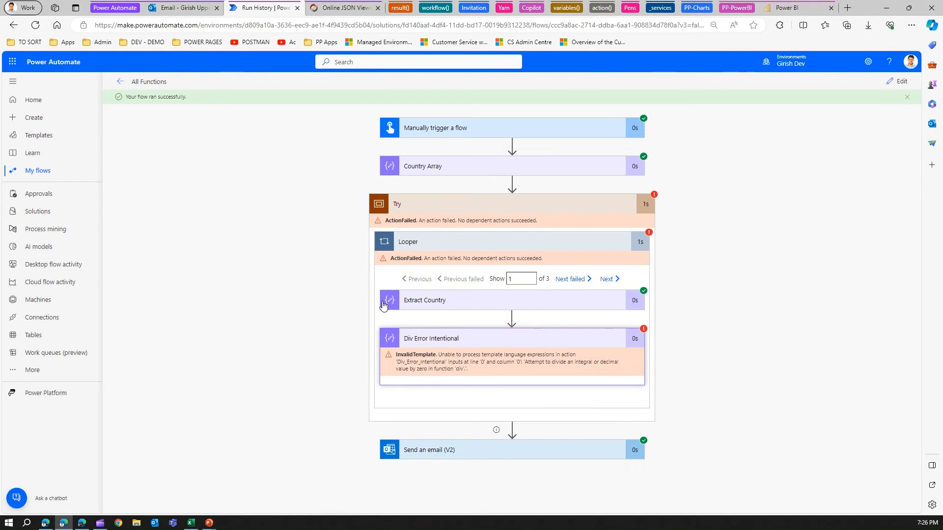
# Step: In edit mode, add a result('Looper') expression below result('Try') in the email body
pyautogui.click(901, 81)
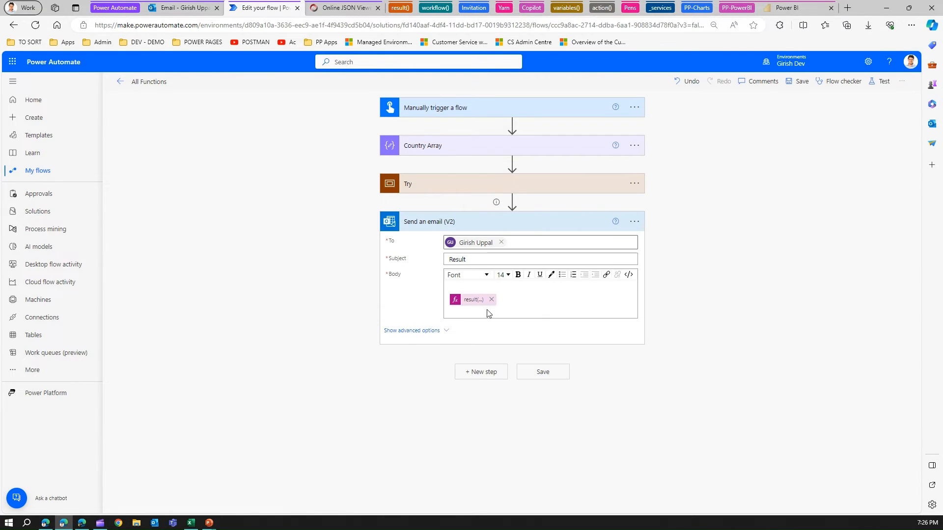
pyautogui.click(523, 260)
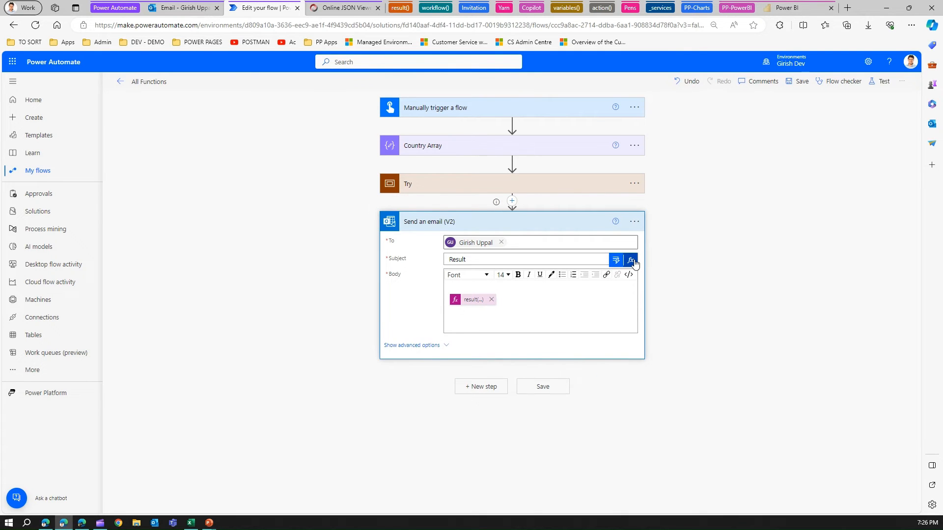
pyautogui.click(630, 260)
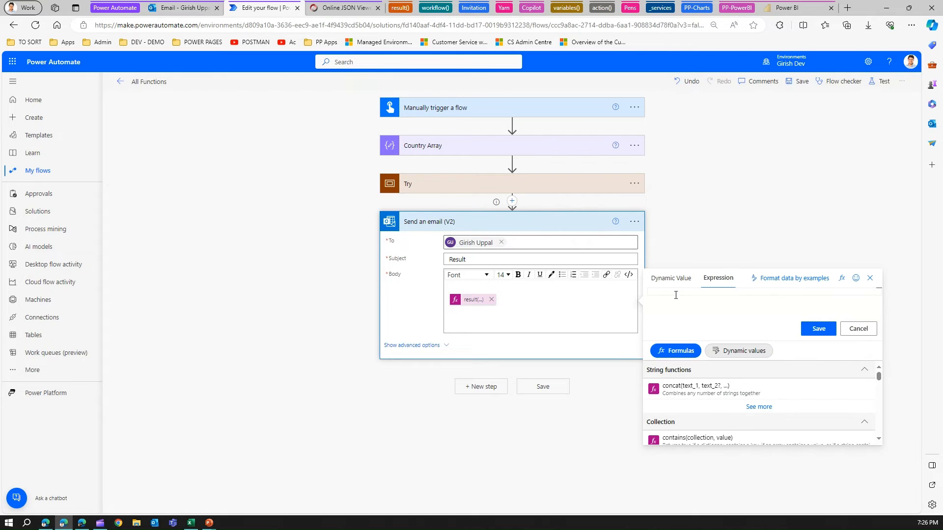
pyautogui.write("result('")
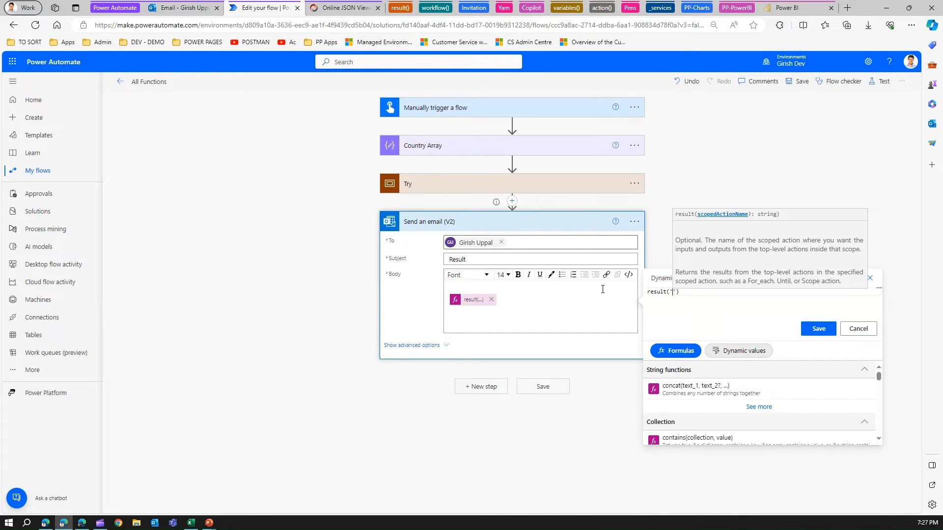
pyautogui.write('Looper')
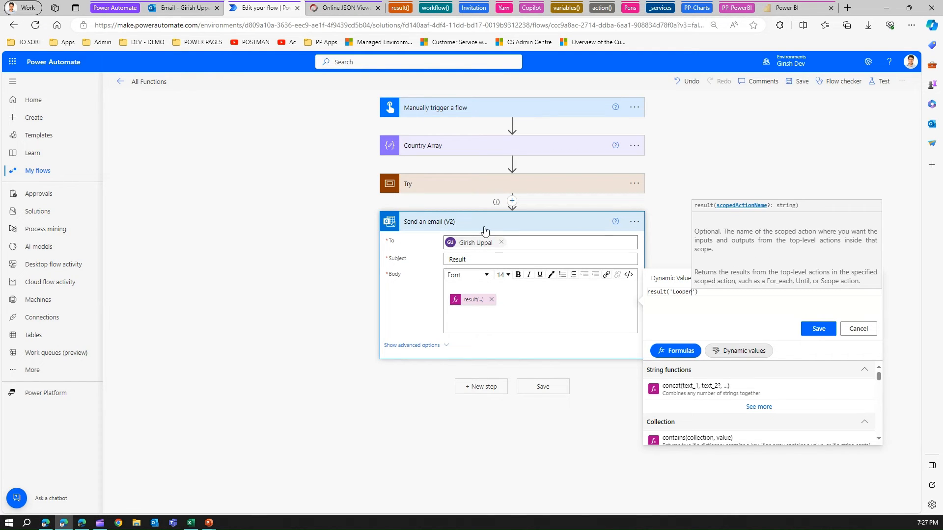
pyautogui.click(818, 328)
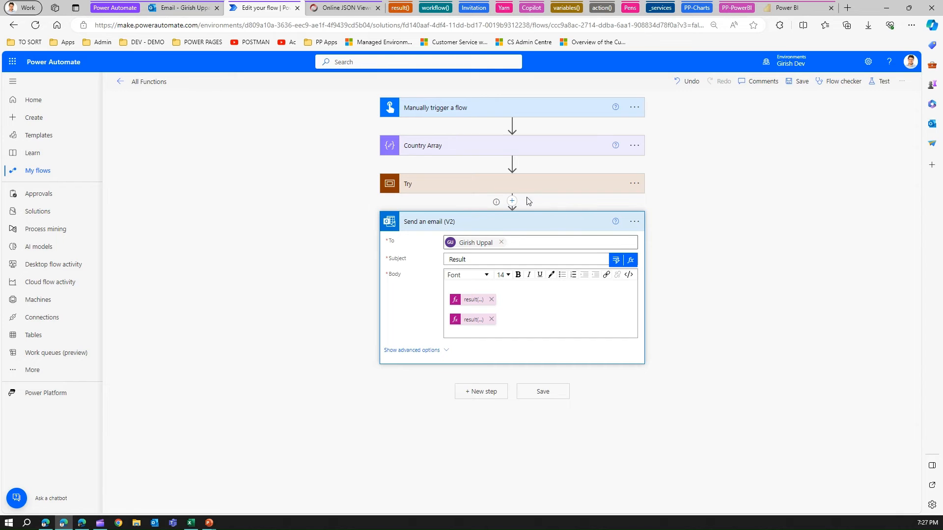
pyautogui.click(408, 183)
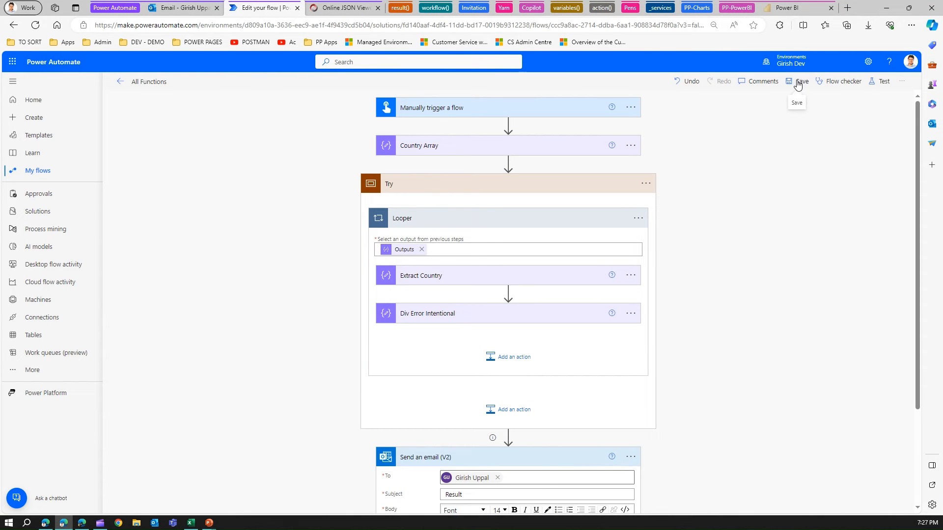
# Step: Save the flow, then start a Manually triggered test with Run flow
pyautogui.click(801, 81)
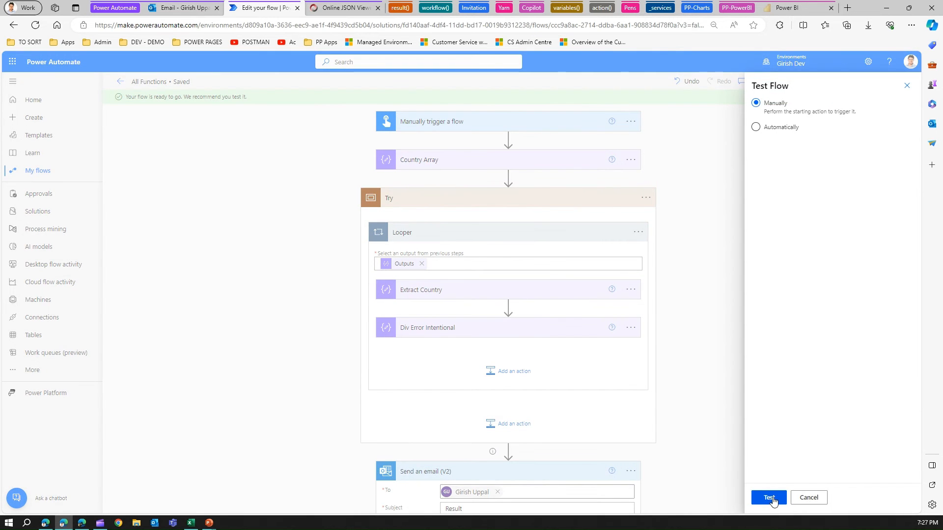
pyautogui.click(769, 498)
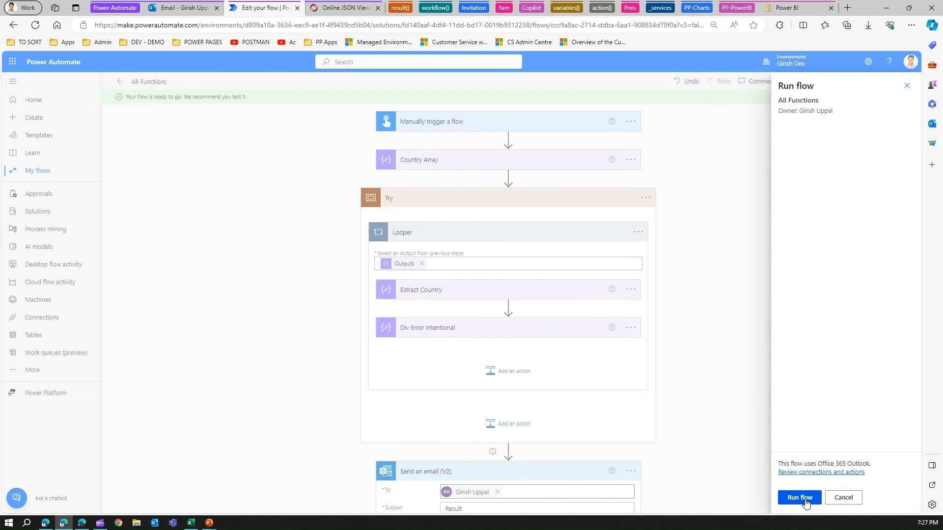
pyautogui.click(800, 497)
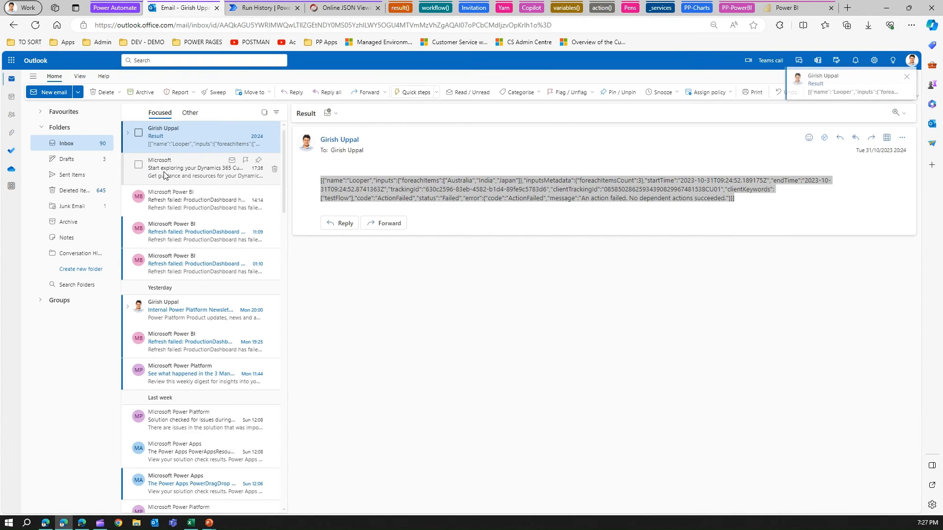
# Step: Open the newest Result email containing both the Try and Looper JSON blocks
pyautogui.click(198, 138)
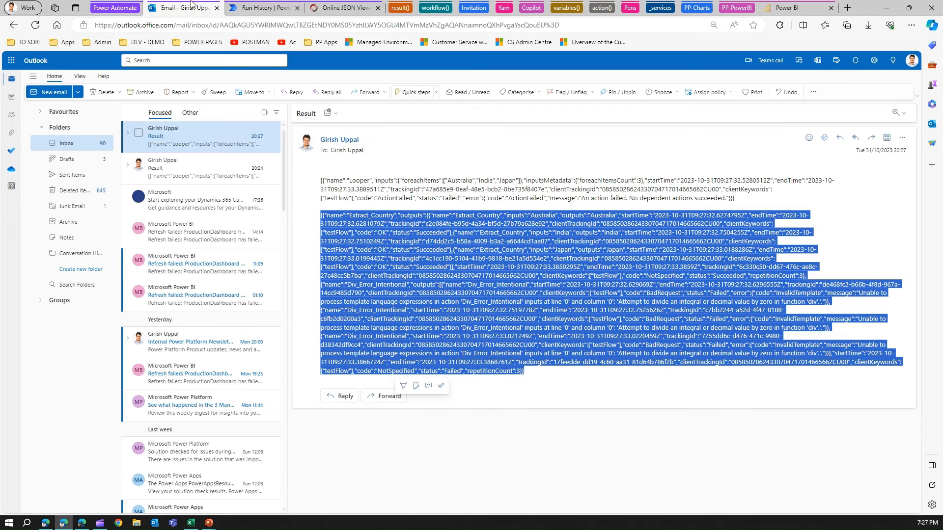
pyautogui.click(343, 7)
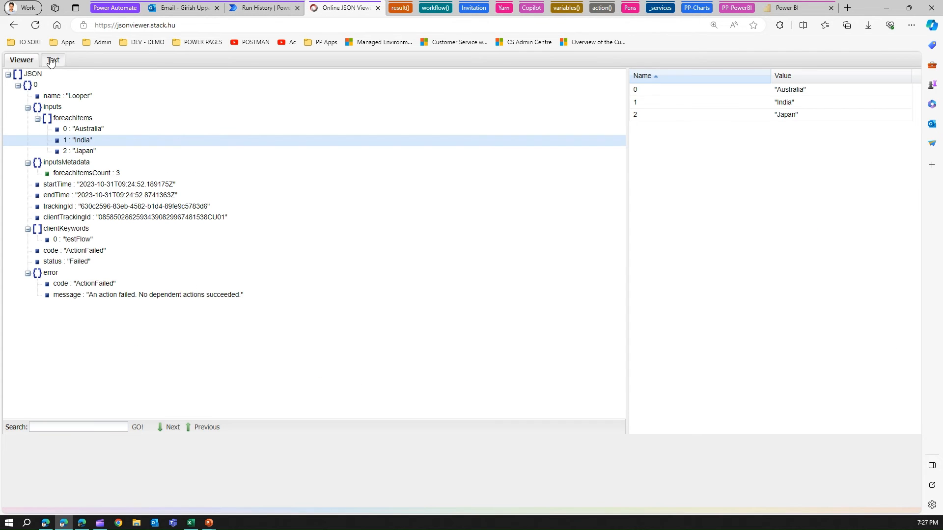
# Step: Render the pasted Looper result JSON as a tree and expand entry 0, Extract_Country
pyautogui.click(53, 59)
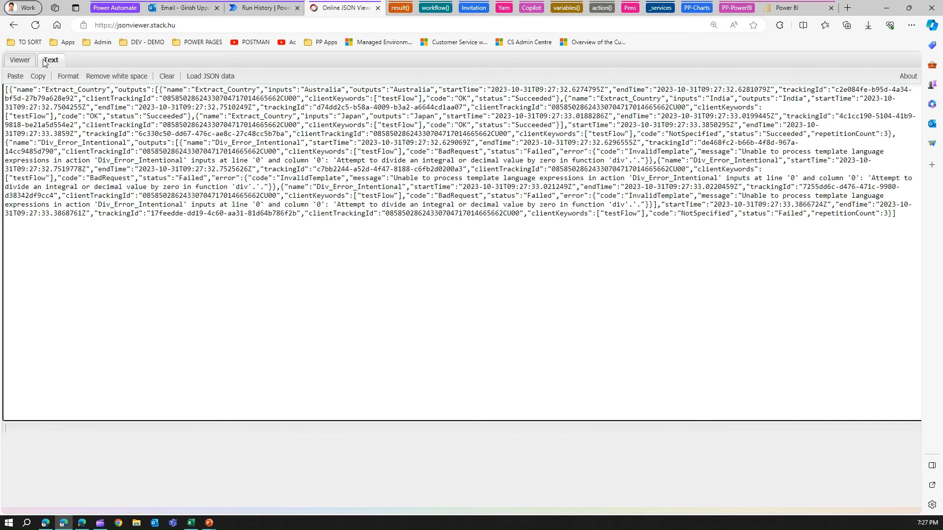
pyautogui.click(21, 60)
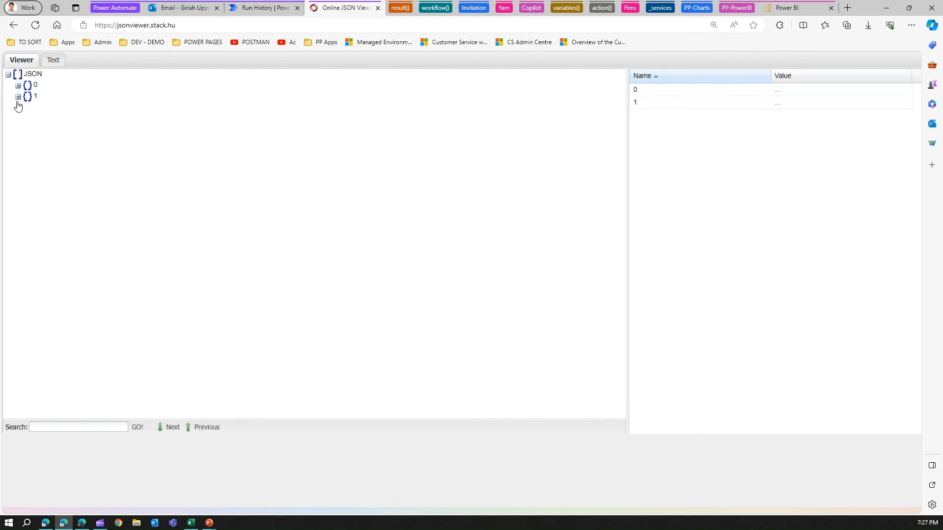
pyautogui.moveTo(18, 89)
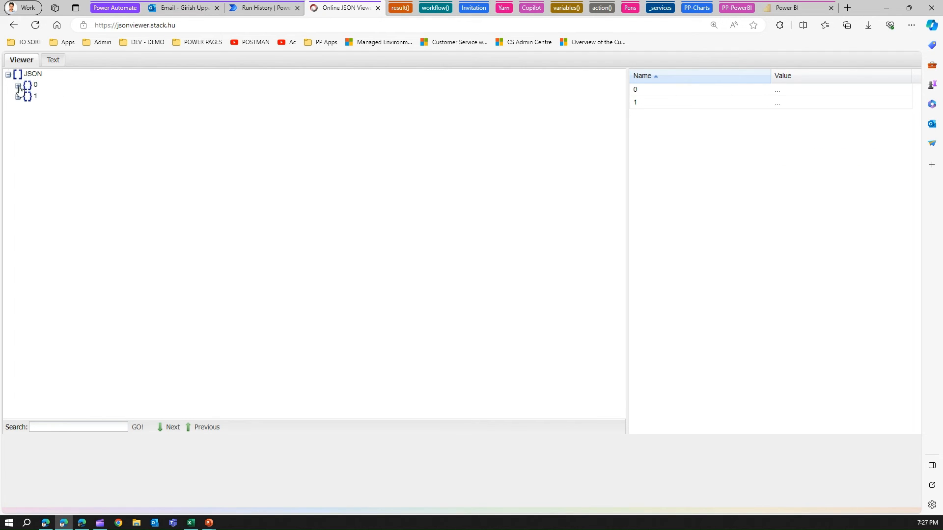
pyautogui.click(18, 85)
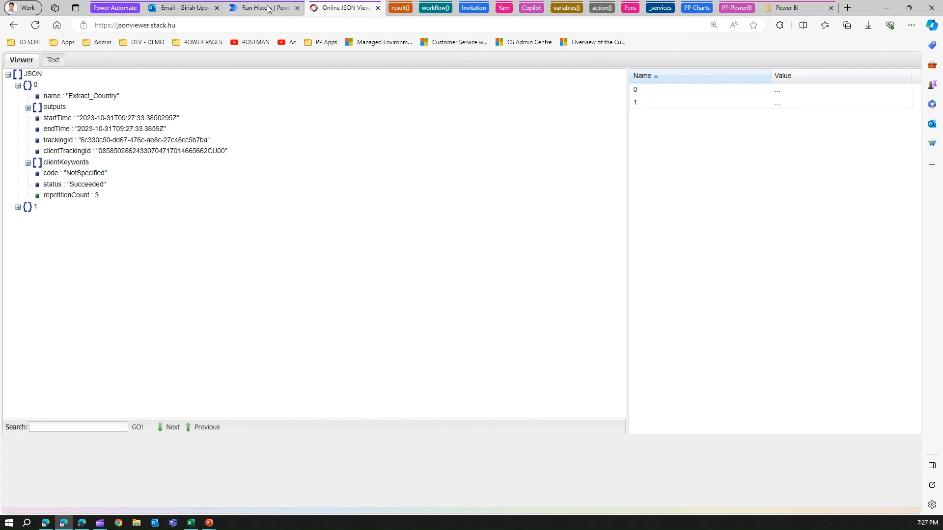
# Step: Return to the run history and expand Try and Looper to find the failed action
pyautogui.click(263, 7)
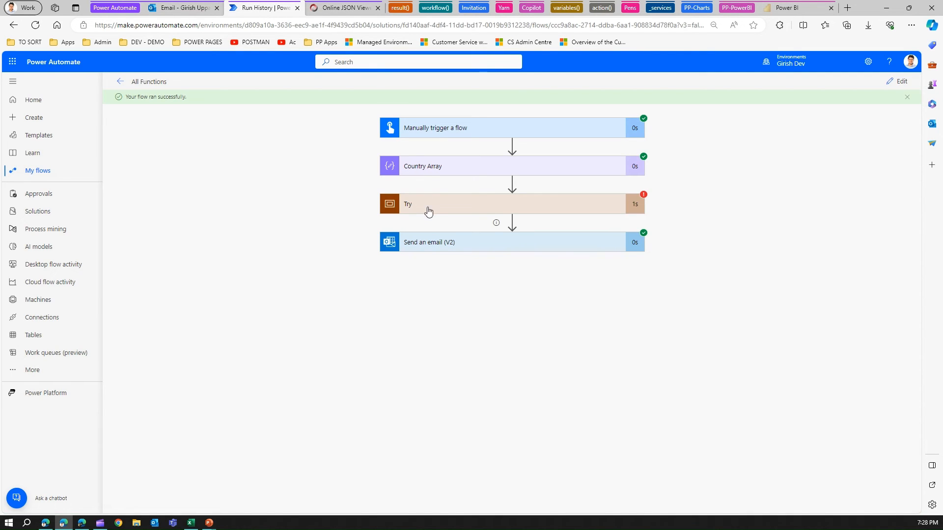
pyautogui.click(407, 203)
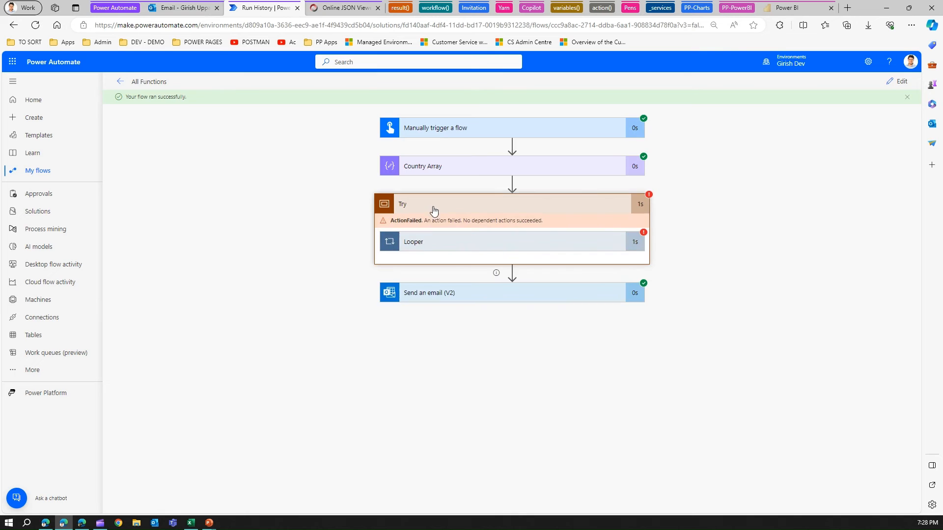
pyautogui.click(413, 241)
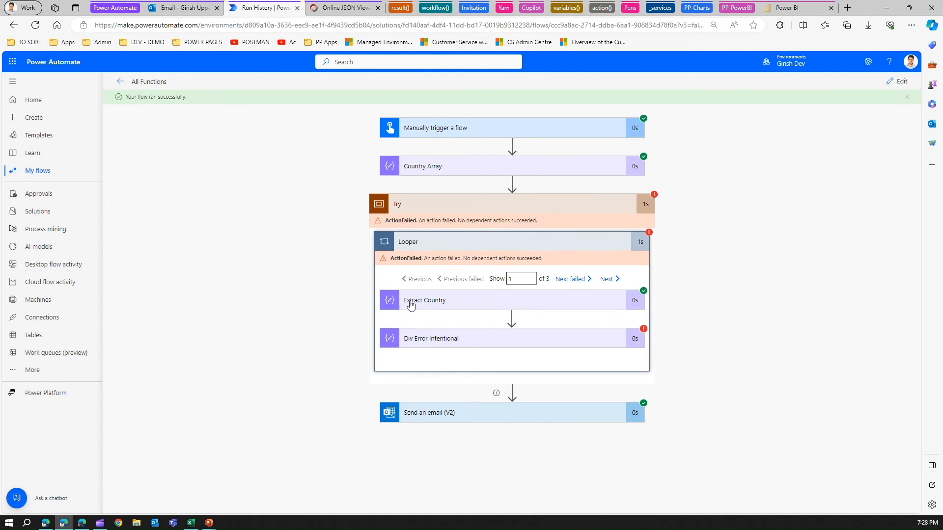
pyautogui.moveTo(380, 341)
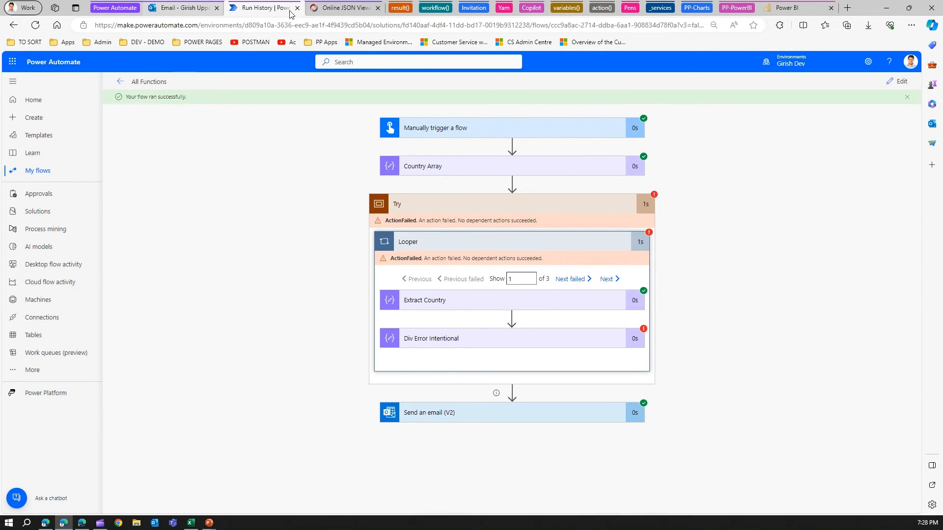
pyautogui.click(343, 7)
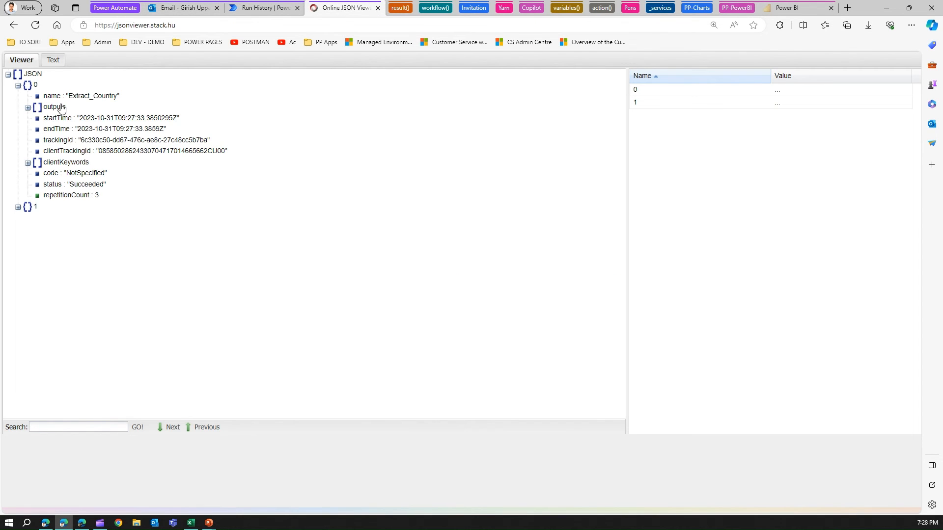
pyautogui.click(28, 107)
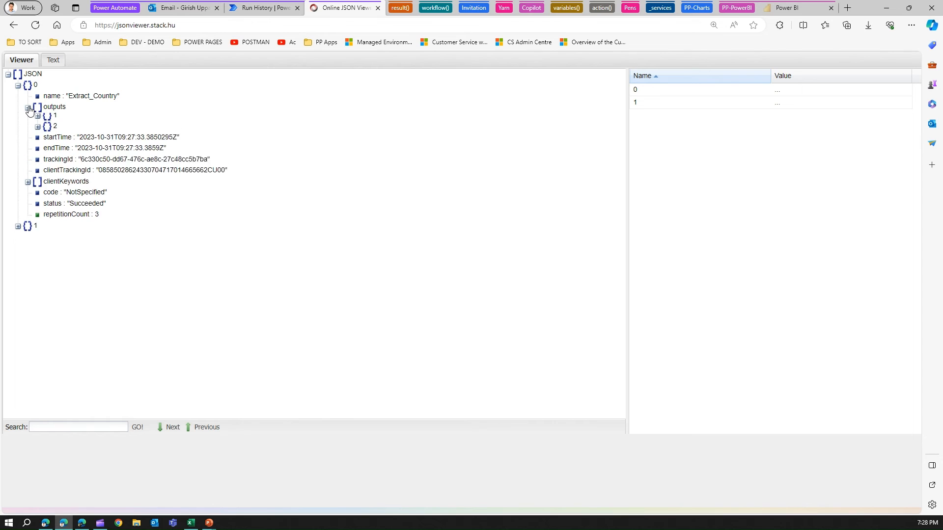
pyautogui.click(38, 118)
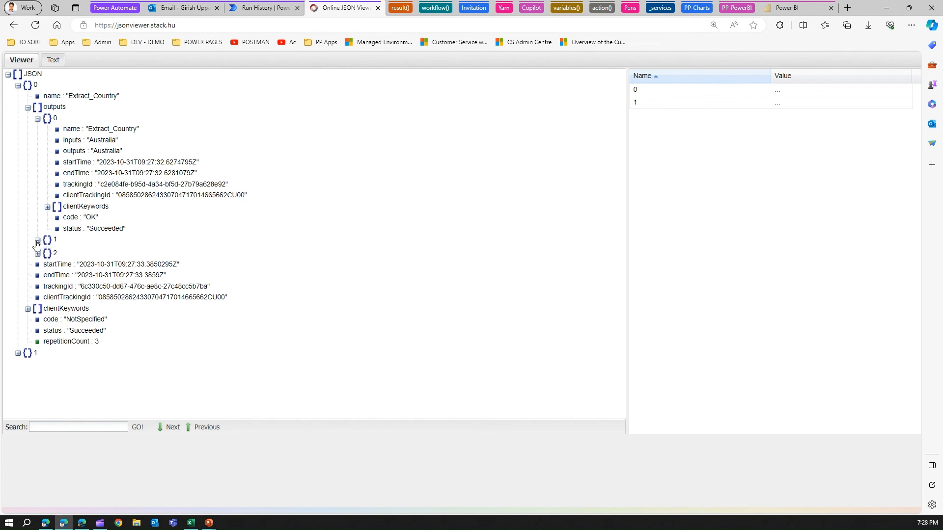
pyautogui.click(37, 240)
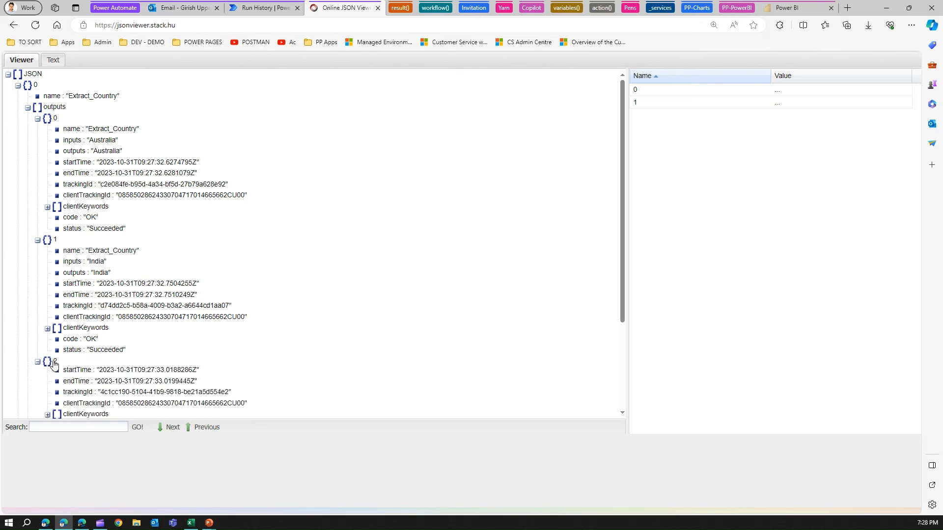
pyautogui.click(47, 118)
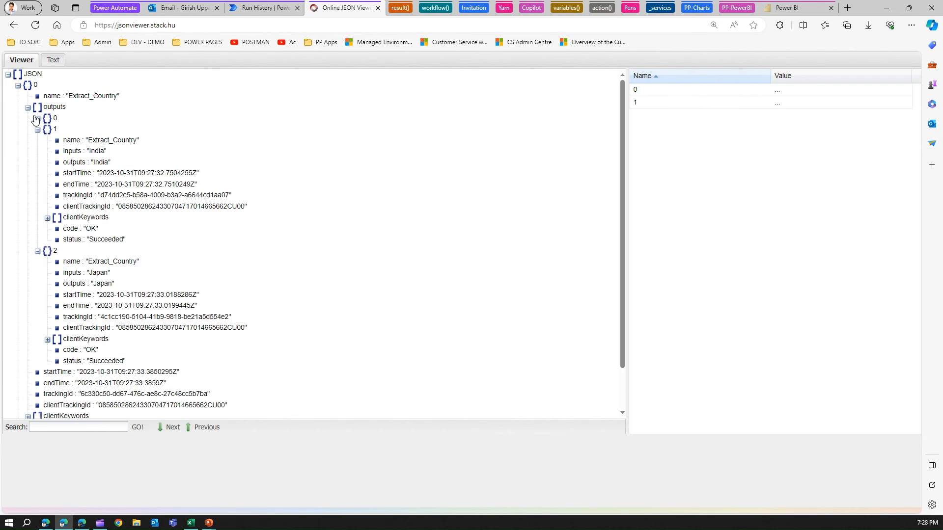
pyautogui.click(31, 111)
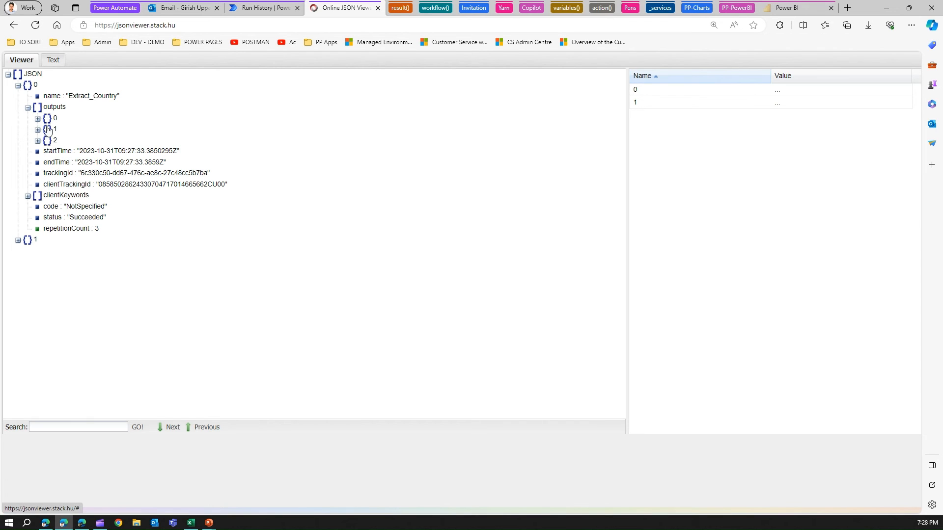
pyautogui.click(28, 107)
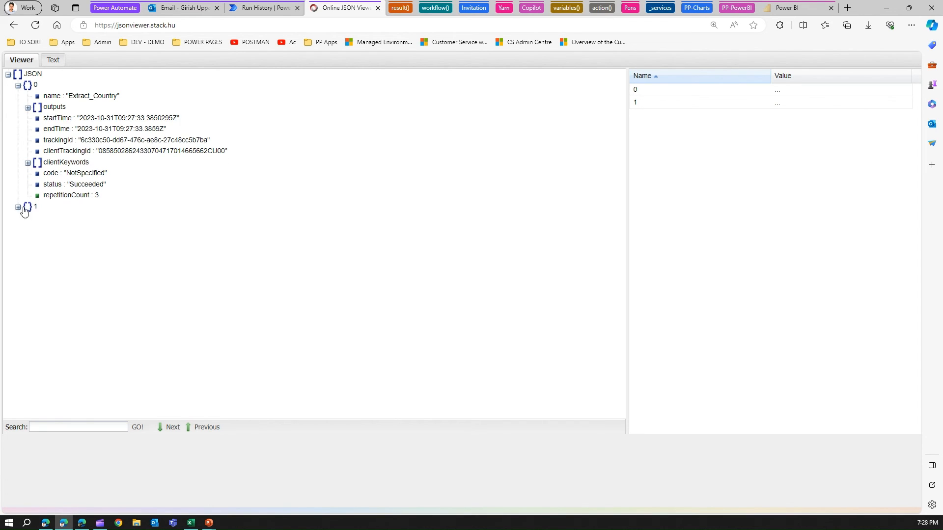
# Step: Expand Div_Error_Intentional's outputs and reveal the error details of both outputs
pyautogui.click(19, 206)
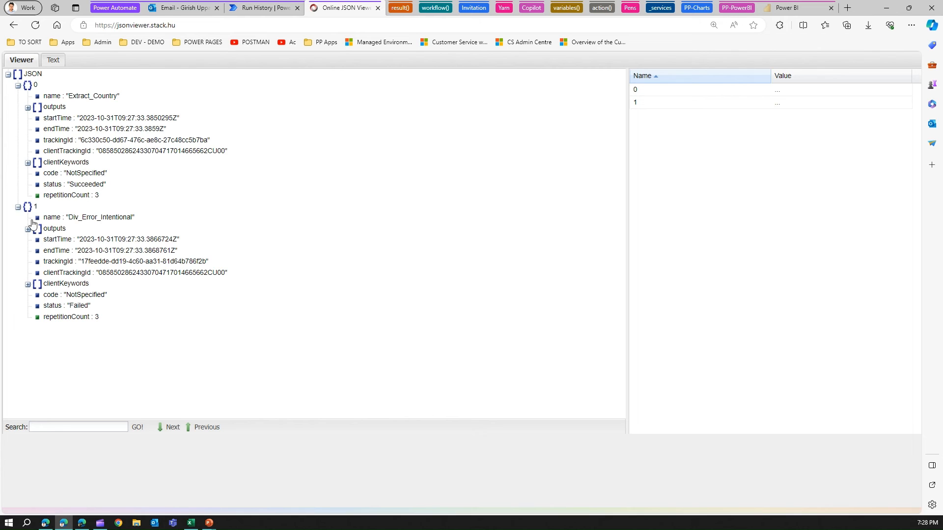
pyautogui.click(28, 228)
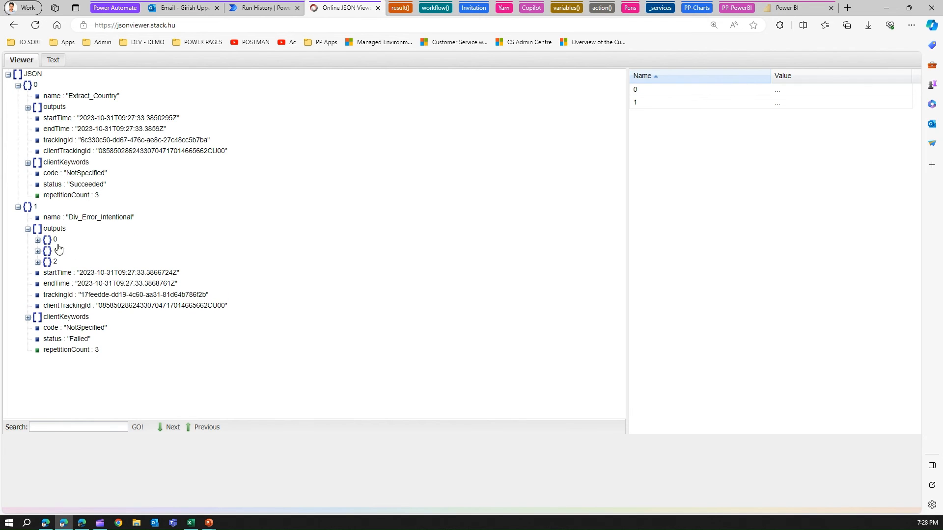
pyautogui.click(37, 239)
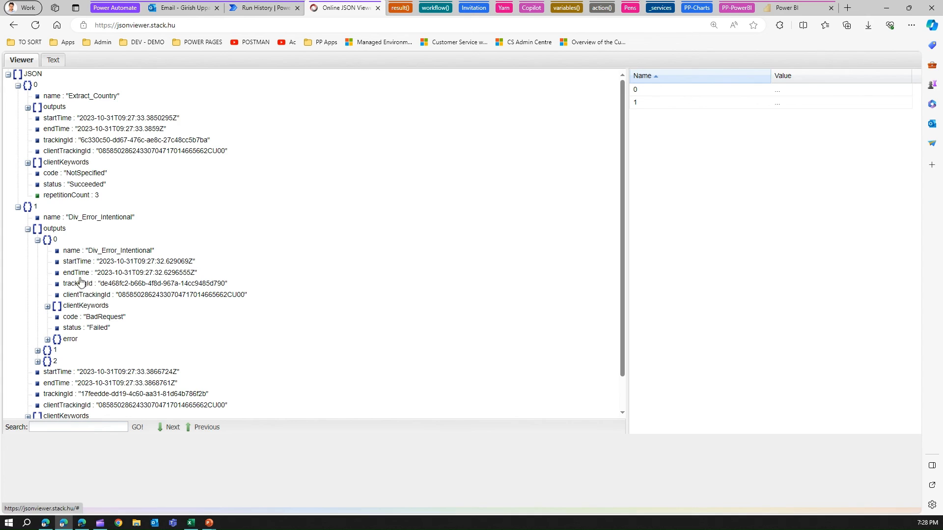
pyautogui.moveTo(51, 343)
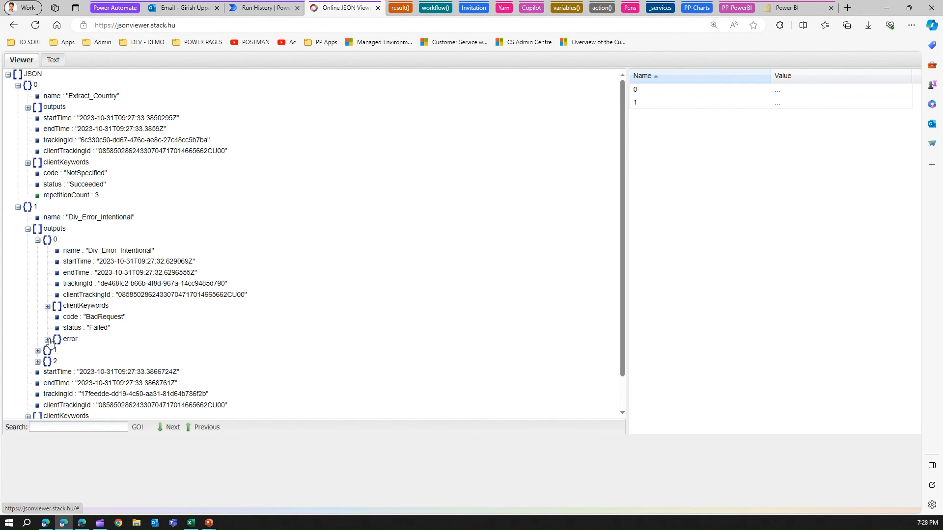
pyautogui.click(47, 339)
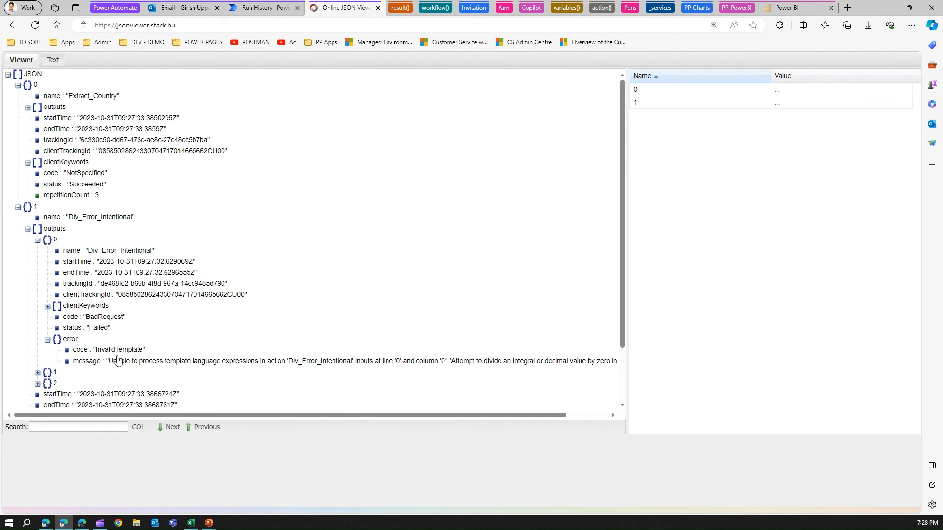
pyautogui.click(37, 371)
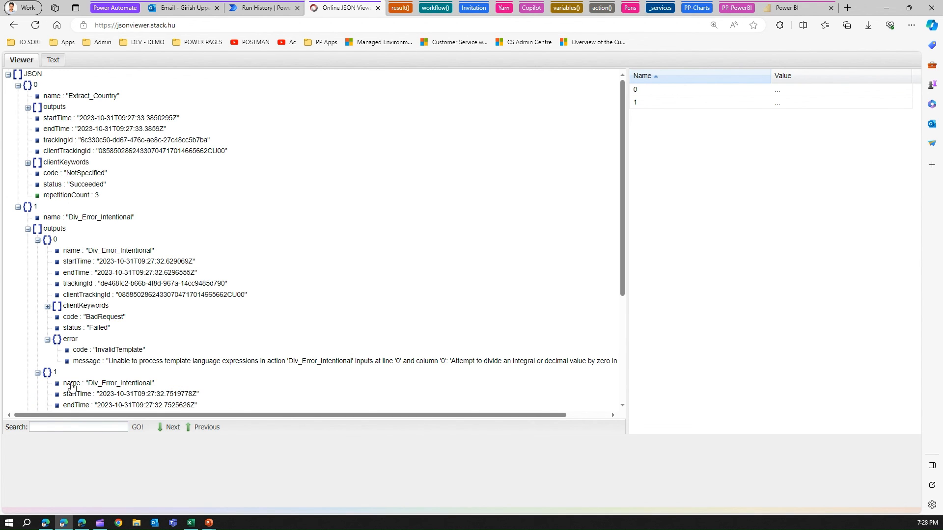
pyautogui.scroll(-3)
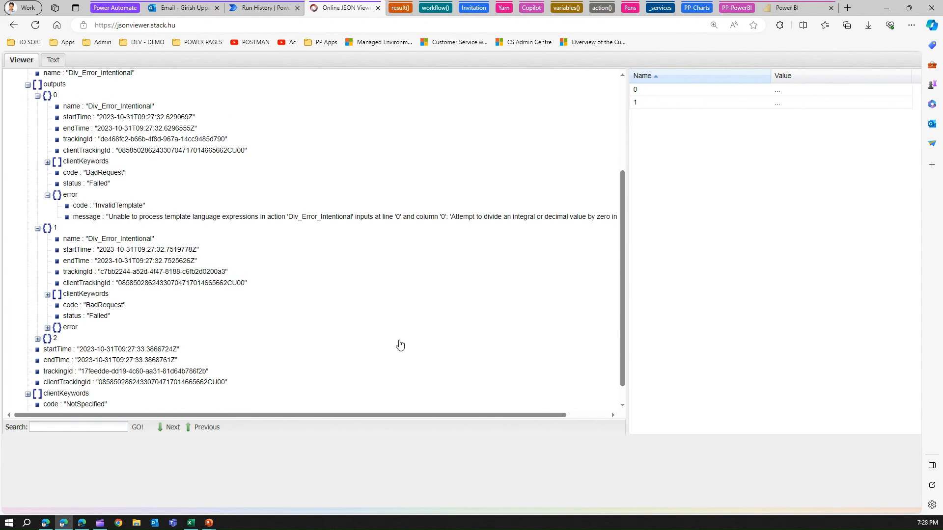
pyautogui.moveTo(70, 321)
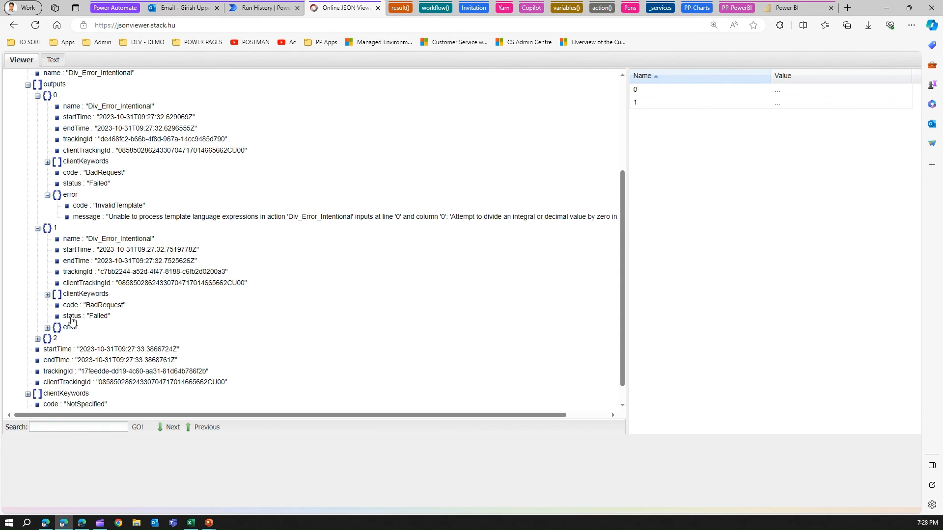
pyautogui.click(47, 326)
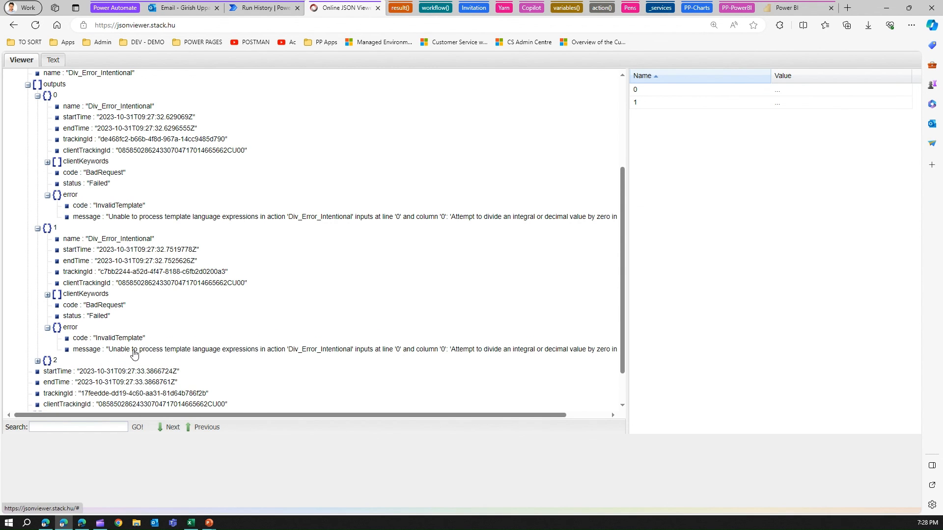
pyautogui.moveTo(52, 249)
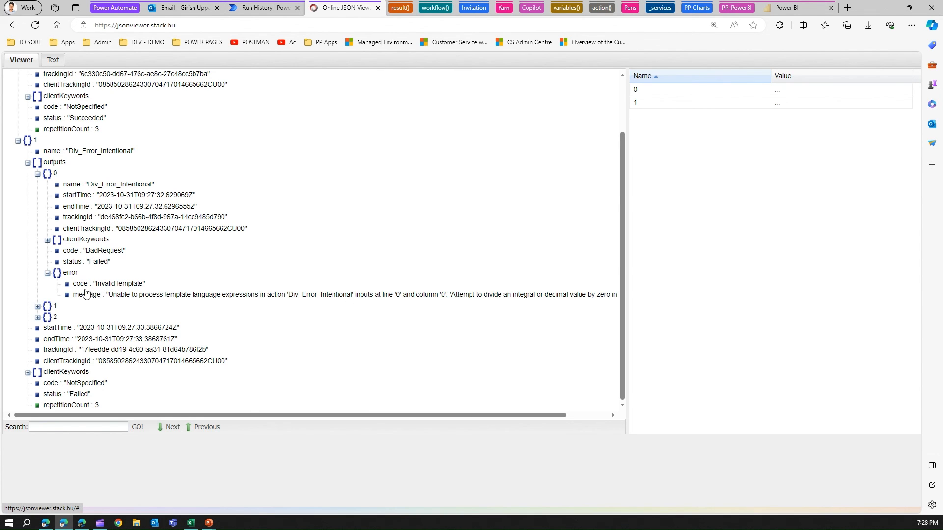
pyautogui.moveTo(690, 211)
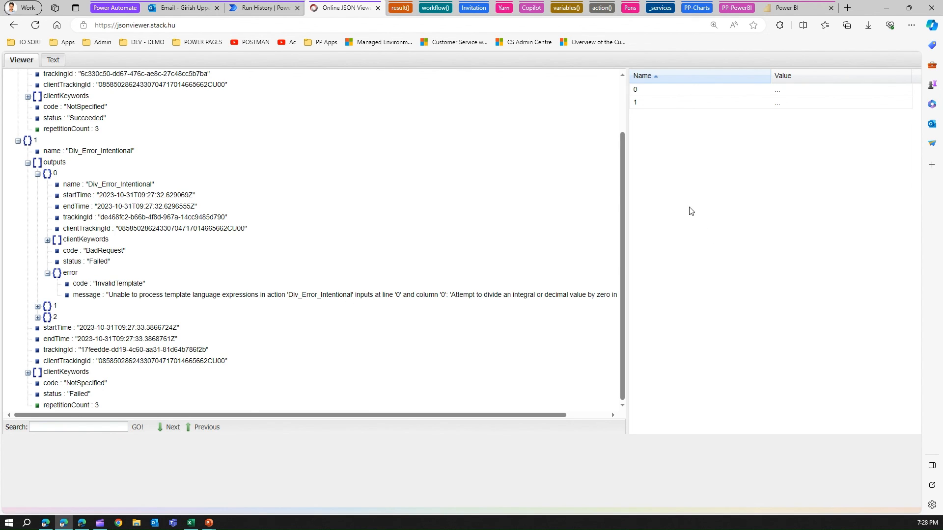
# Step: Collapse Extract_Country and re-expand outputs entry 0 to show its divide-by-zero error
pyautogui.scroll(3)
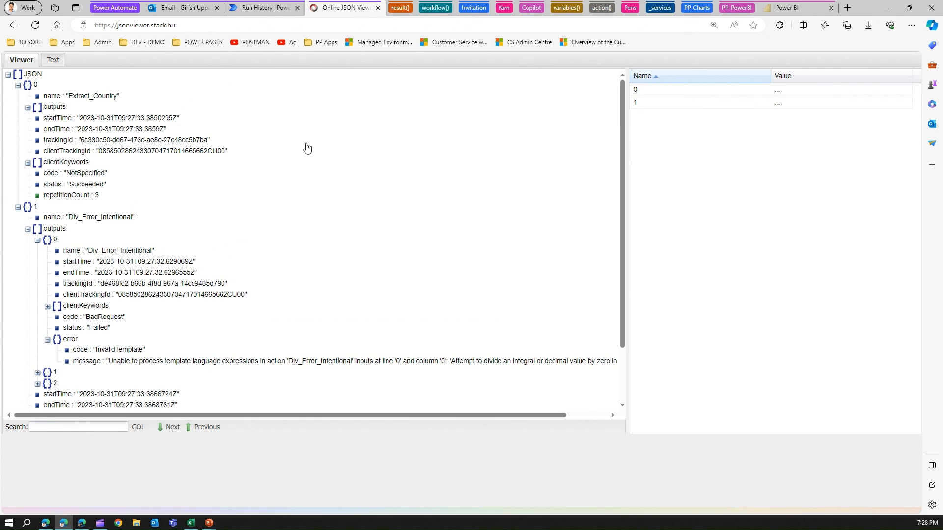
pyautogui.click(18, 85)
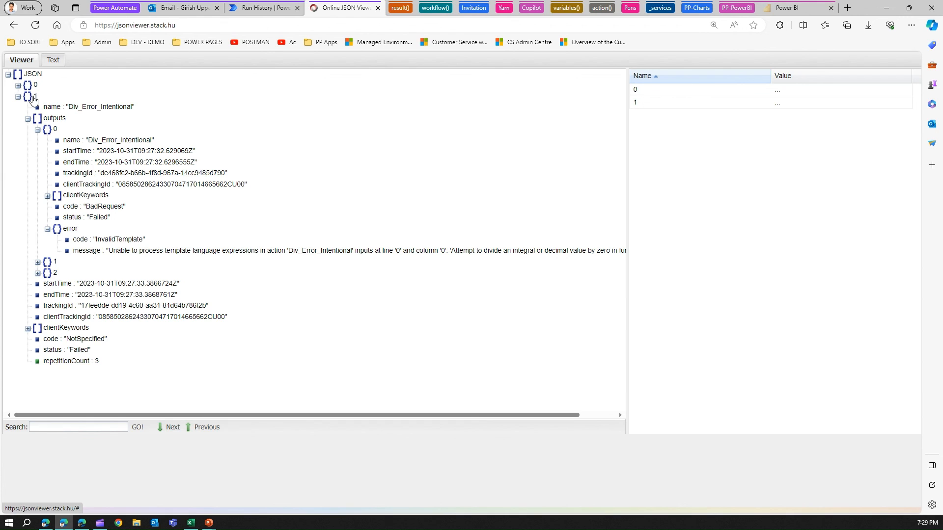
pyautogui.moveTo(37, 120)
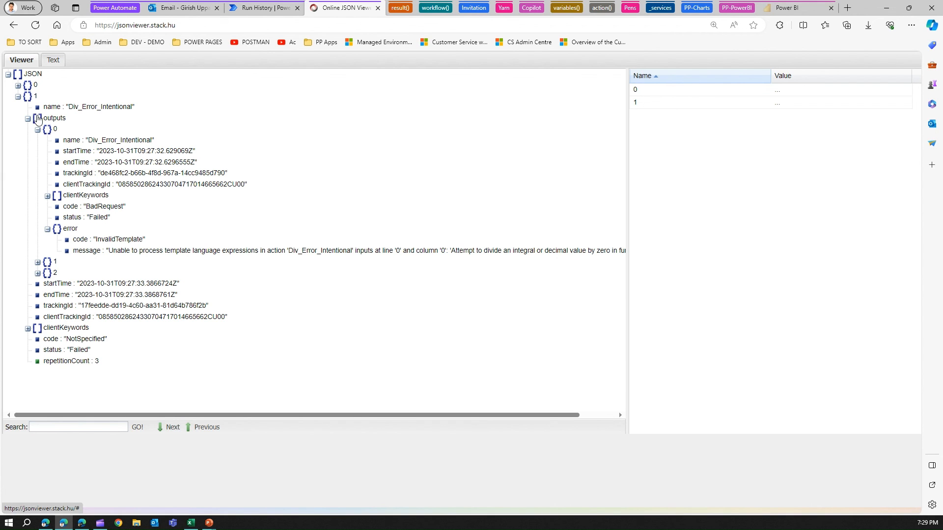
pyautogui.click(28, 118)
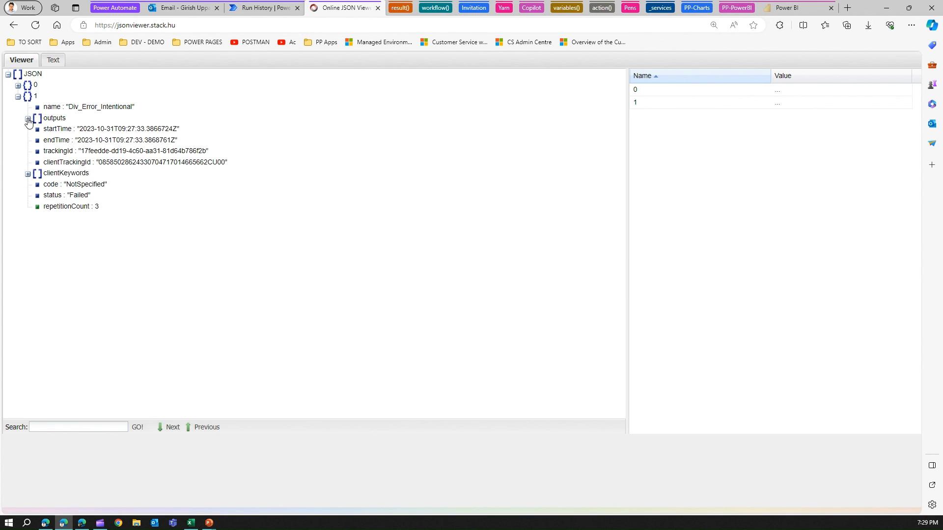
pyautogui.click(27, 118)
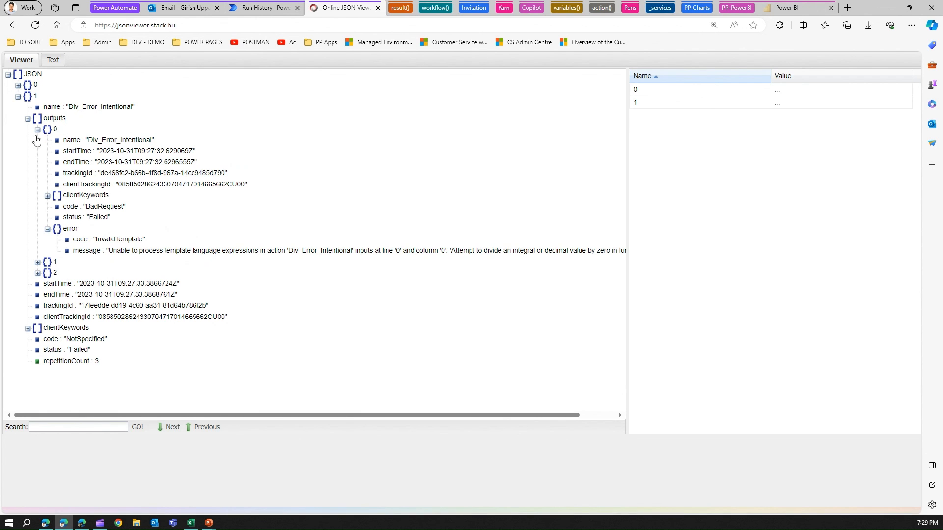
pyautogui.click(38, 131)
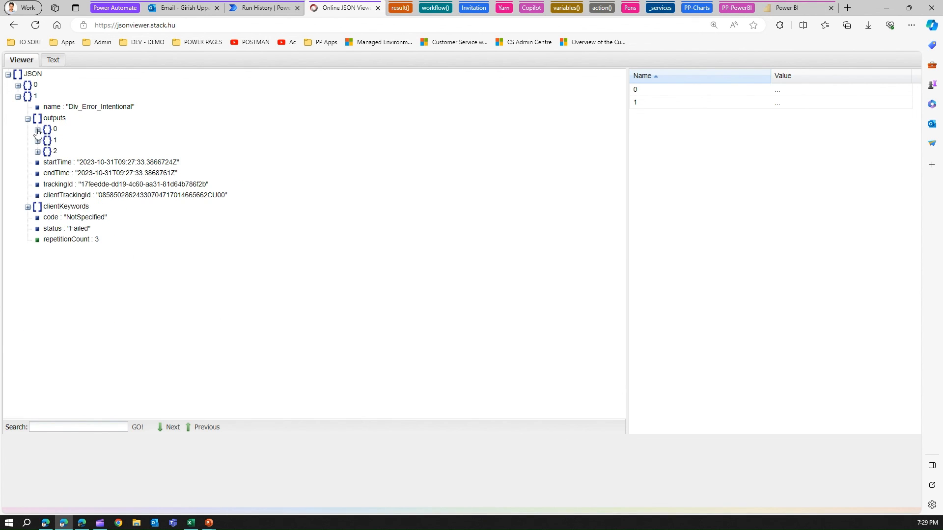
pyautogui.click(37, 129)
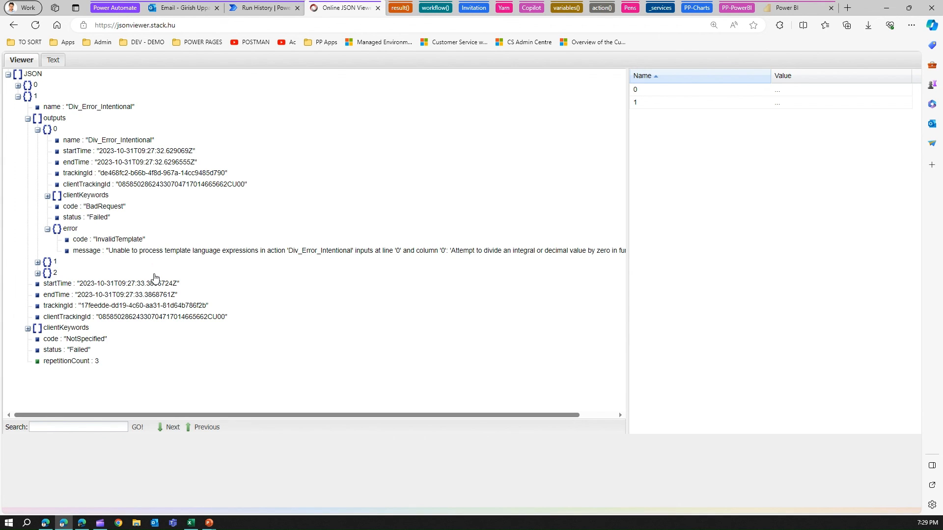
pyautogui.moveTo(172, 248)
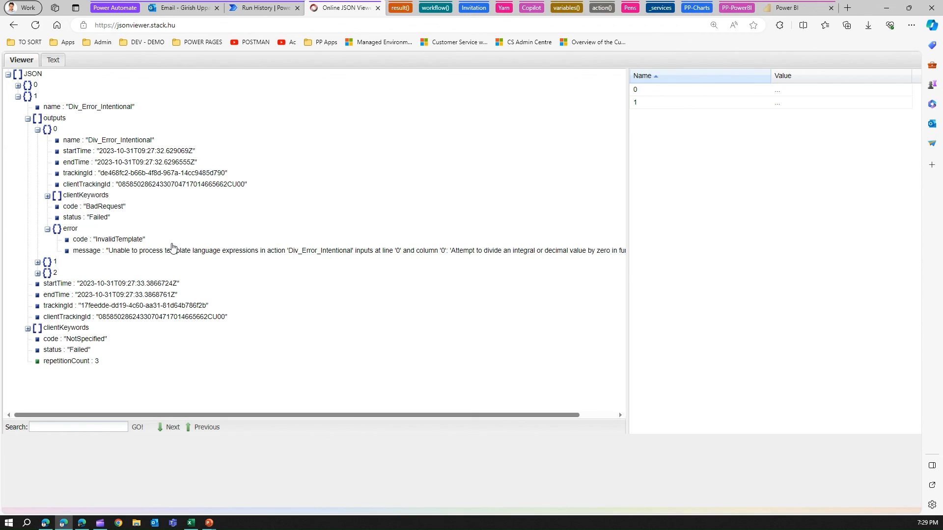
pyautogui.moveTo(259, 8)
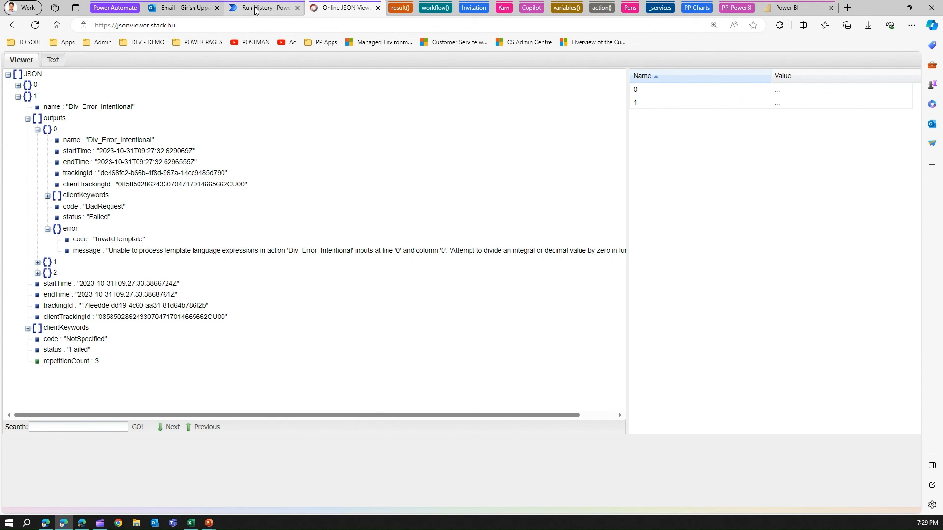
# Step: Glance at the emailed result JSON in Outlook, then return to the run history
pyautogui.click(262, 7)
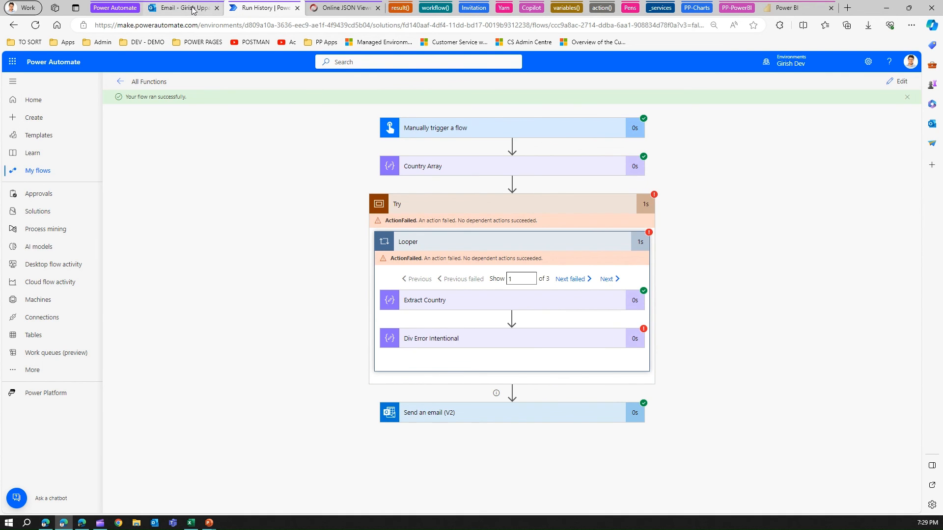
pyautogui.click(181, 7)
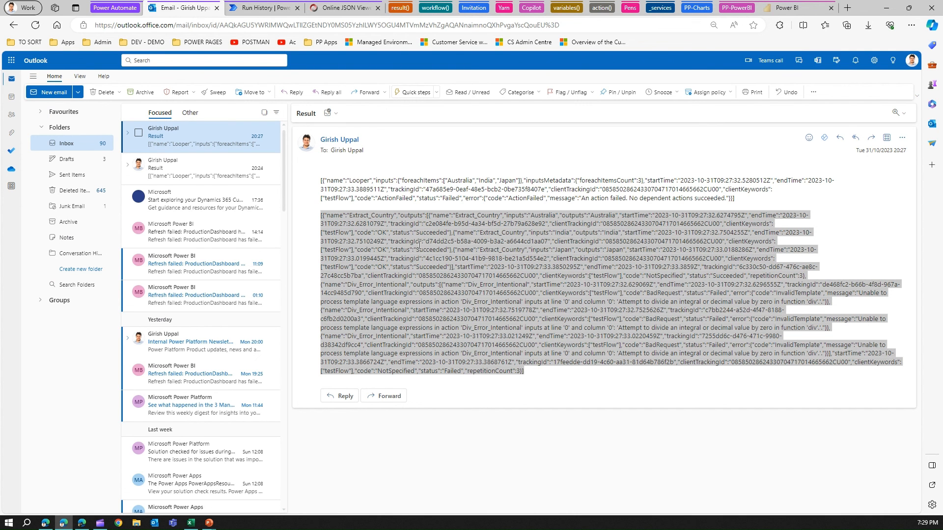
pyautogui.moveTo(430, 231)
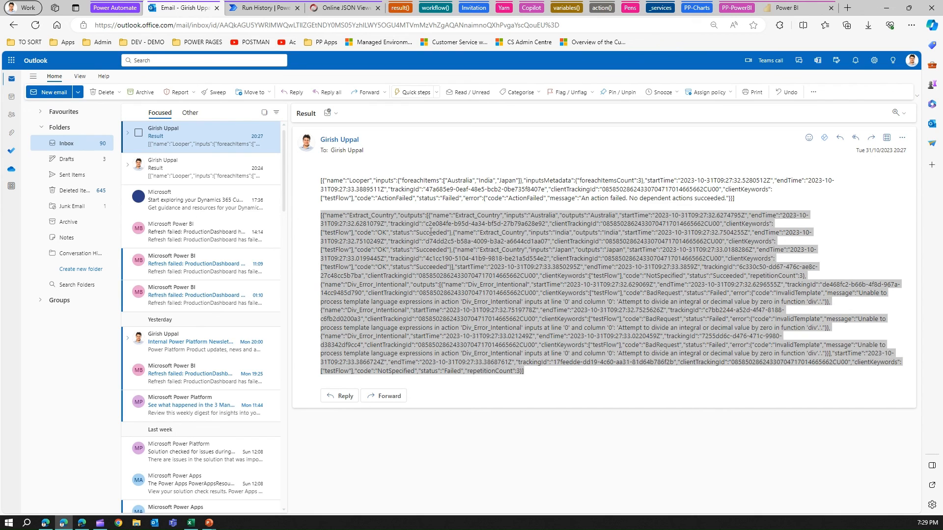
pyautogui.moveTo(400, 244)
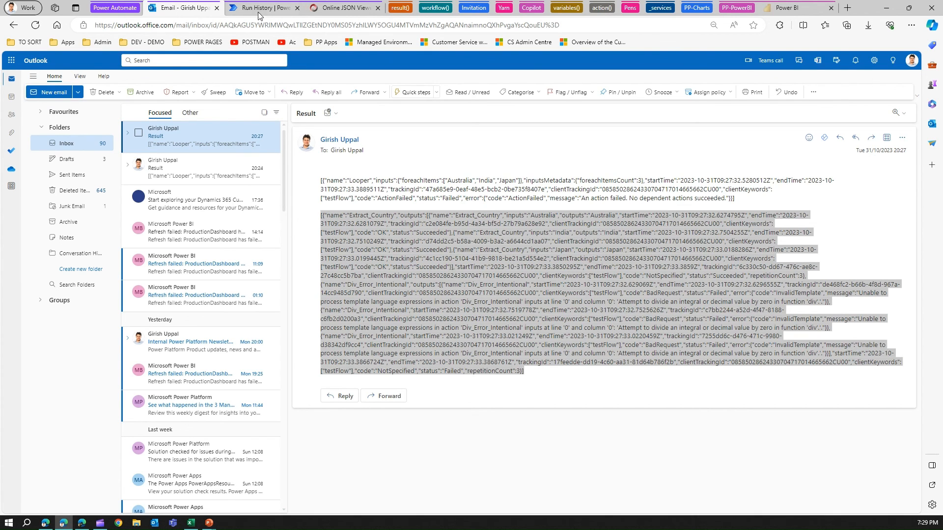
pyautogui.click(263, 7)
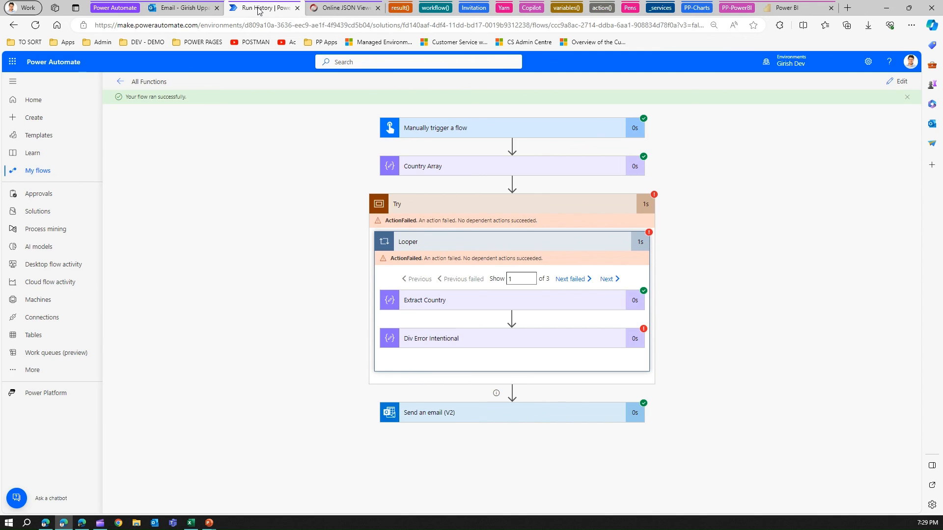
pyautogui.moveTo(296, 122)
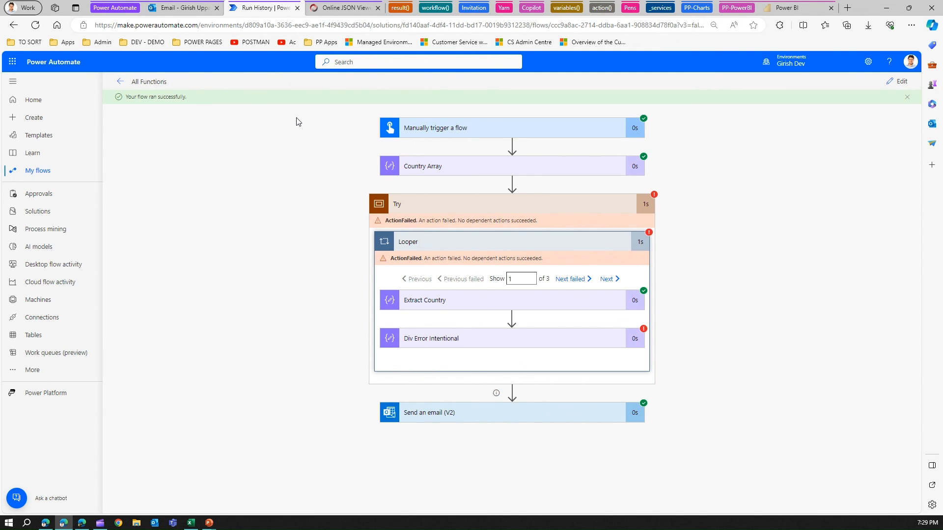